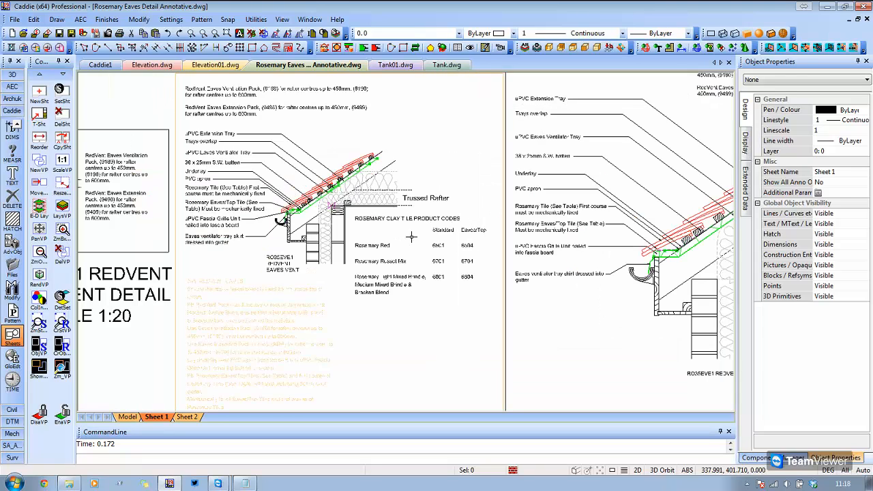
{"action": "mouse_move", "coordinate": [439, 262]}
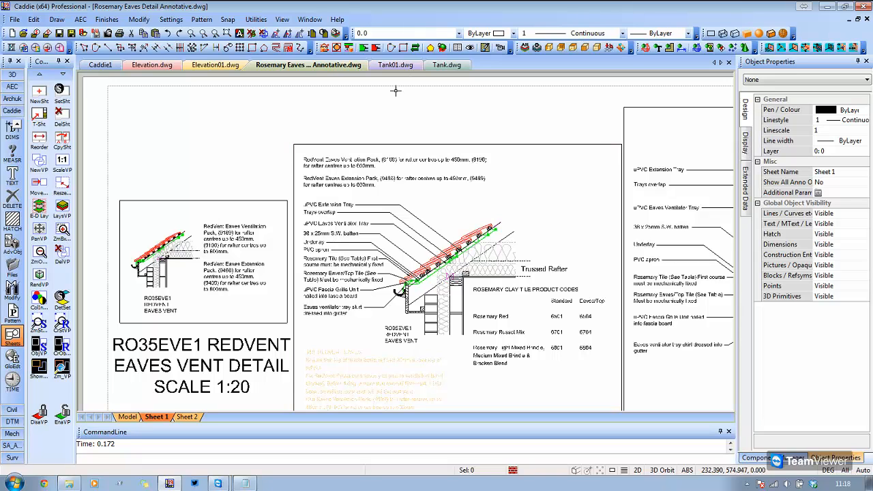
Switch from the Rosemary Eaves detail drawing to the Tank01.dwg pump assembly drawing
{"action": "left_click", "coordinate": [445, 66]}
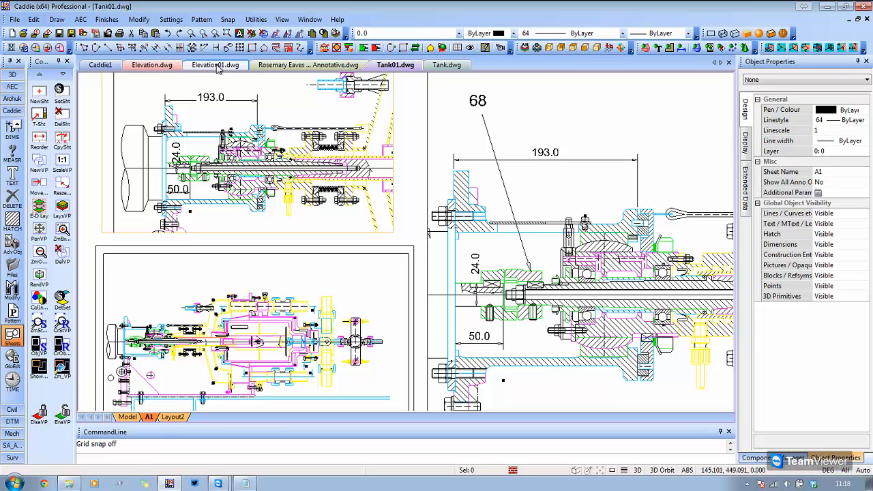
Switch to Elevation01.dwg and show its A1 Sheet layout of house elevation viewports
{"action": "left_click", "coordinate": [216, 65]}
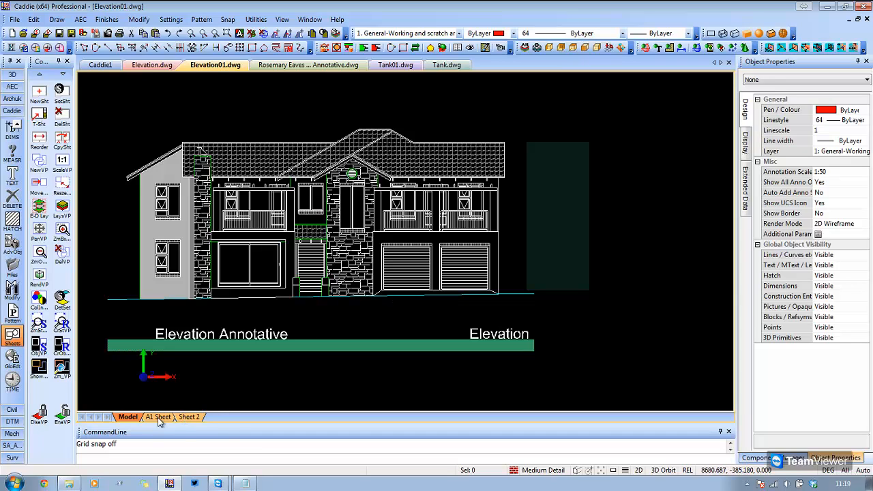
{"action": "left_click", "coordinate": [158, 418]}
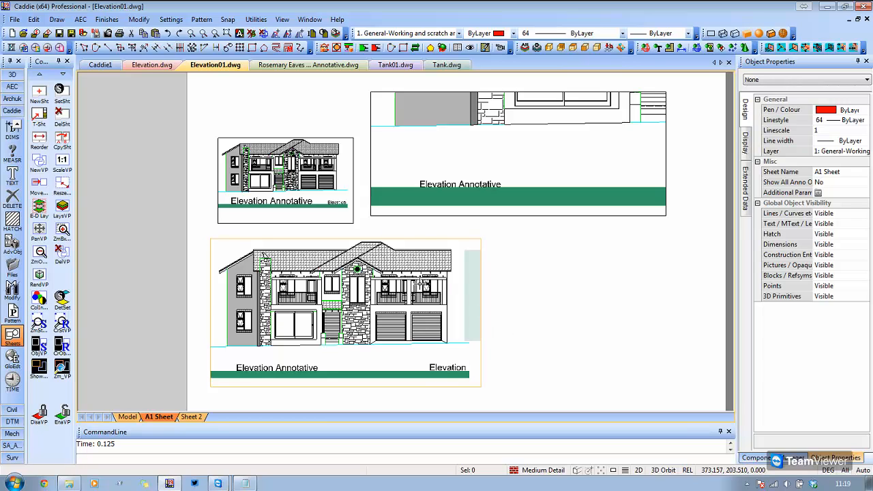
{"action": "mouse_move", "coordinate": [445, 368]}
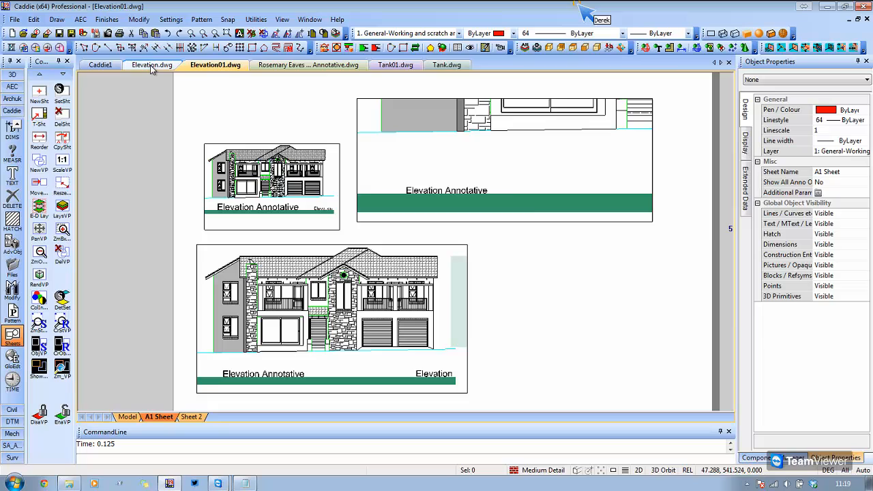
In Elevation.dwg model space, place a non-annotative text label reading 'Elevation' above the ground strip
{"action": "left_click", "coordinate": [151, 69]}
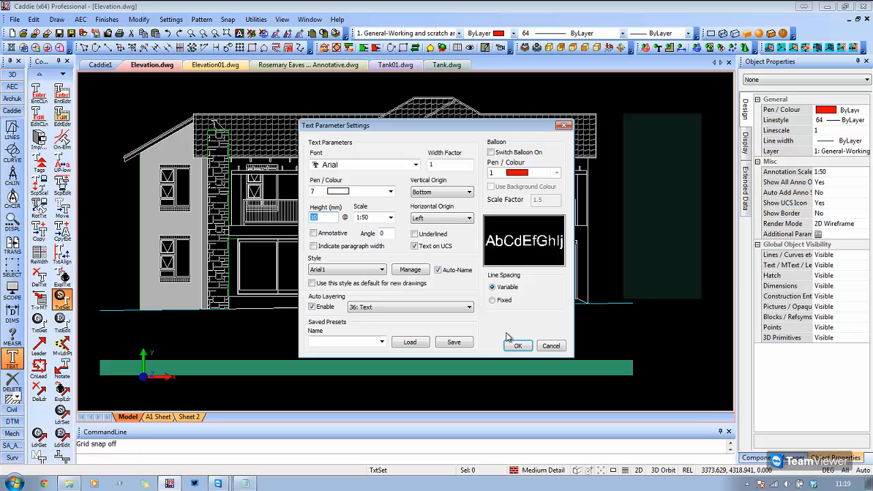
{"action": "left_click", "coordinate": [518, 346]}
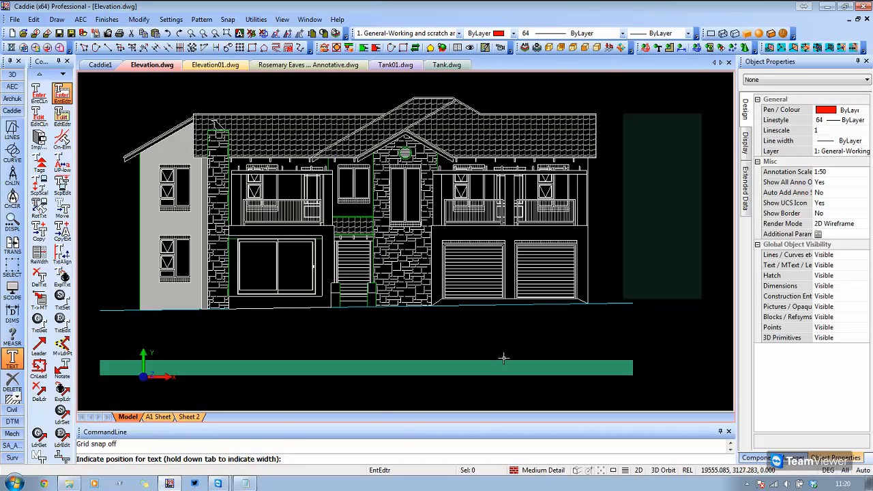
{"action": "type", "text": "Elevati"}
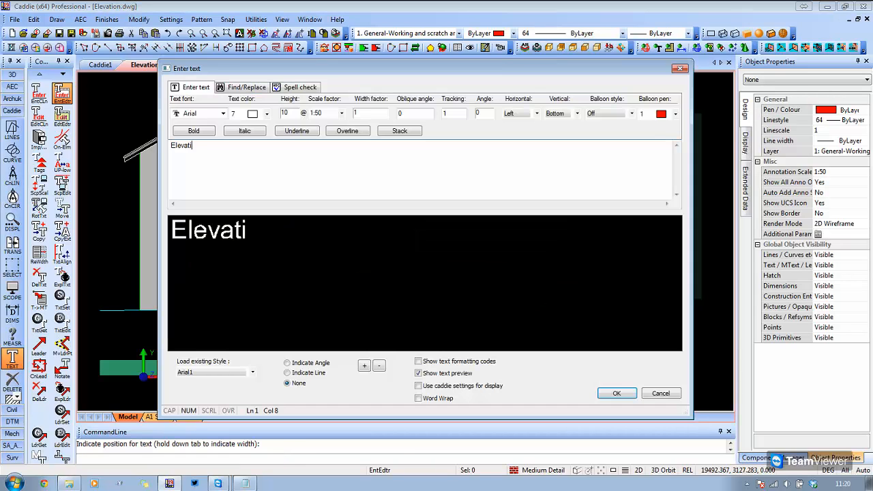
{"action": "type", "text": "on"}
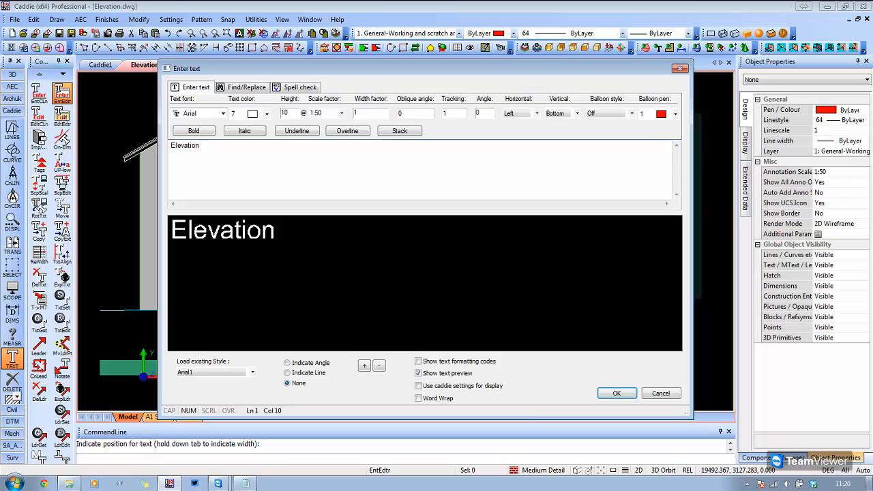
{"action": "left_click", "coordinate": [616, 392]}
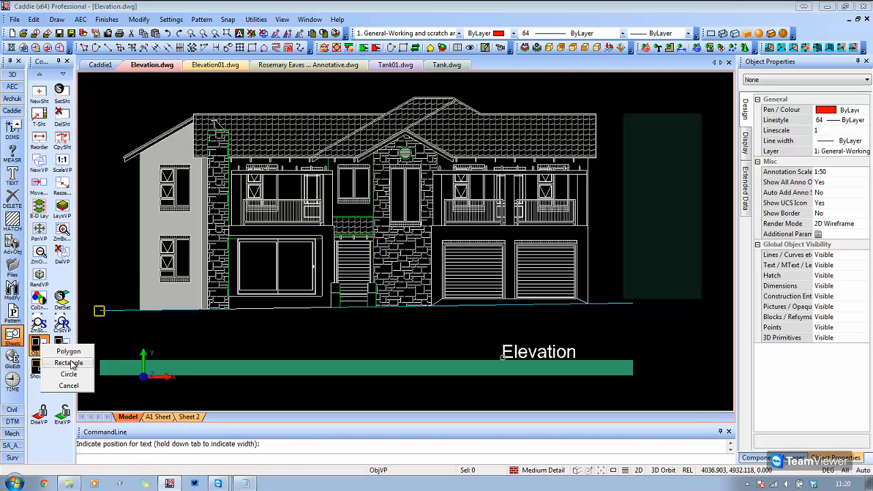
Place two rectangular elevation viewports at different scales on the A1 Sheet, adding scales to annotative objects
{"action": "left_click", "coordinate": [68, 363]}
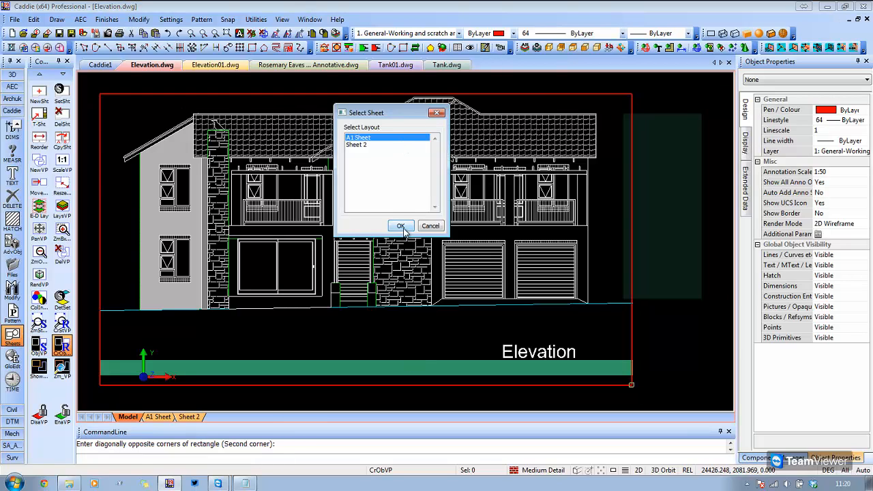
{"action": "left_click", "coordinate": [401, 227]}
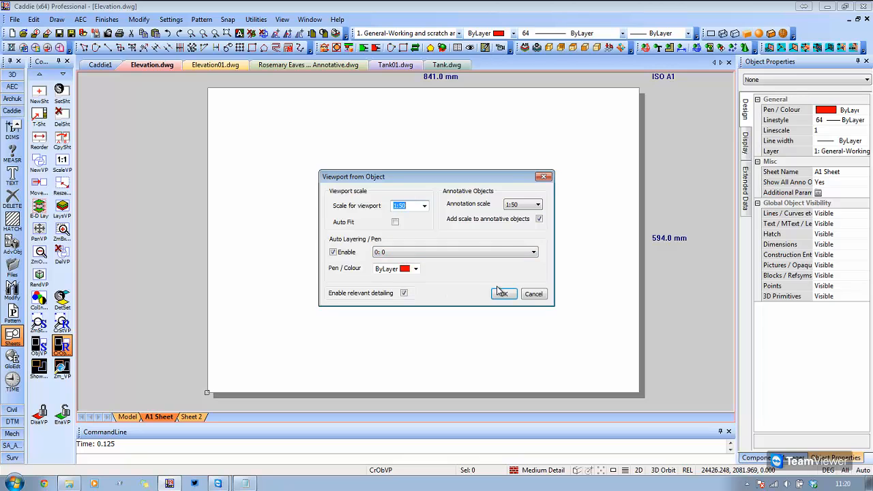
{"action": "left_click", "coordinate": [503, 293]}
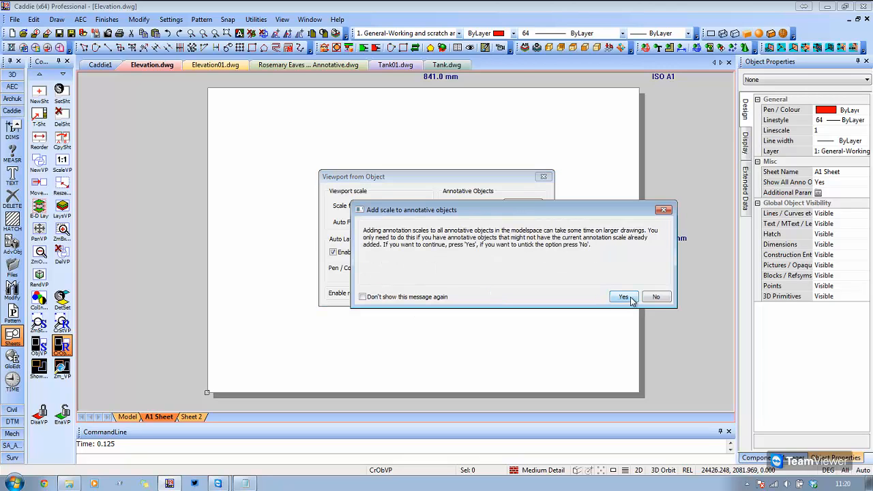
{"action": "left_click", "coordinate": [623, 297]}
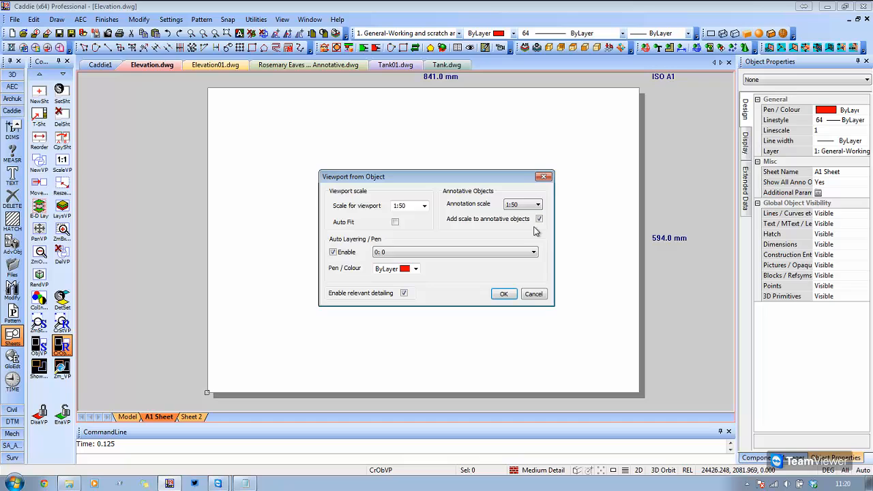
{"action": "left_click", "coordinate": [504, 295]}
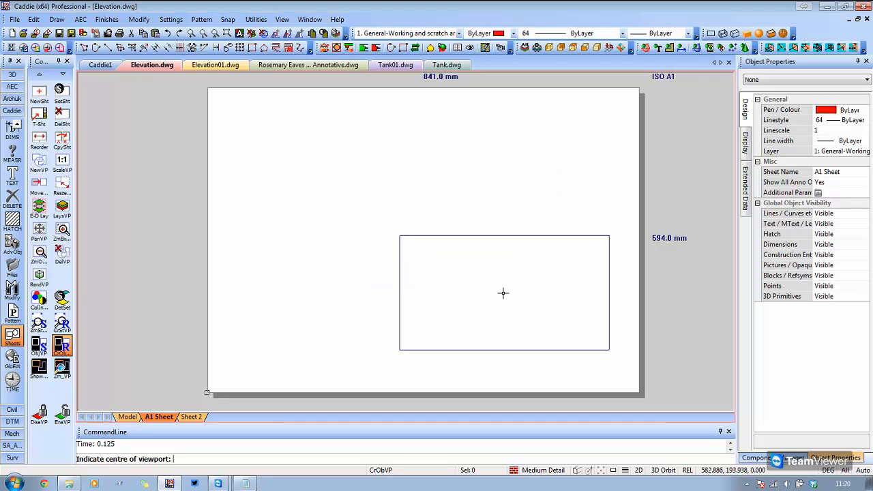
{"action": "left_click", "coordinate": [502, 294]}
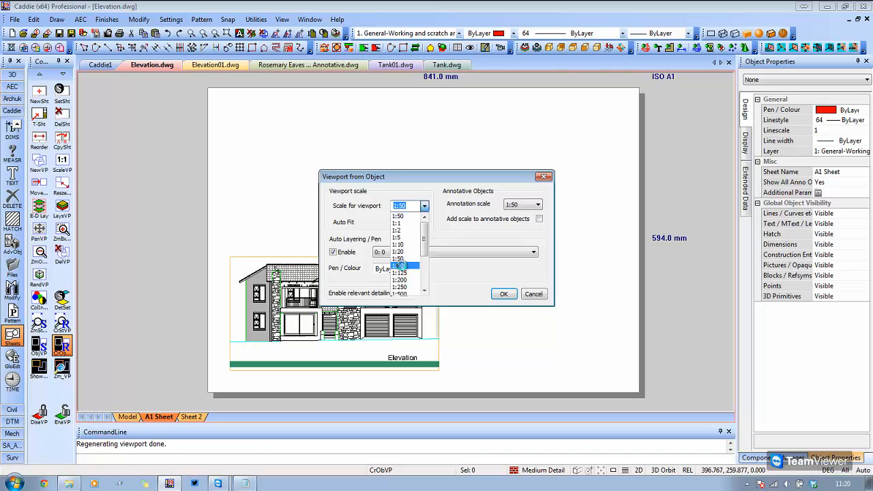
{"action": "left_click", "coordinate": [504, 294]}
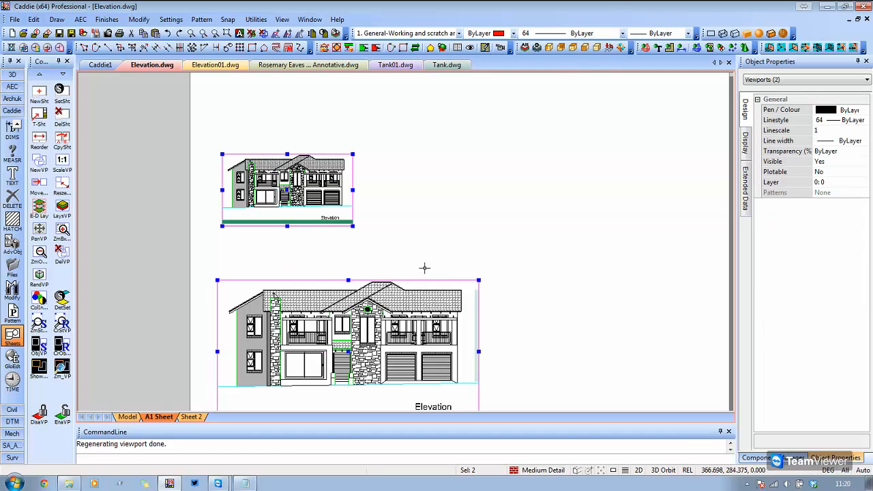
Back in model space, start new text and toggle the Annotative setting on in the text settings
{"action": "left_click", "coordinate": [127, 417]}
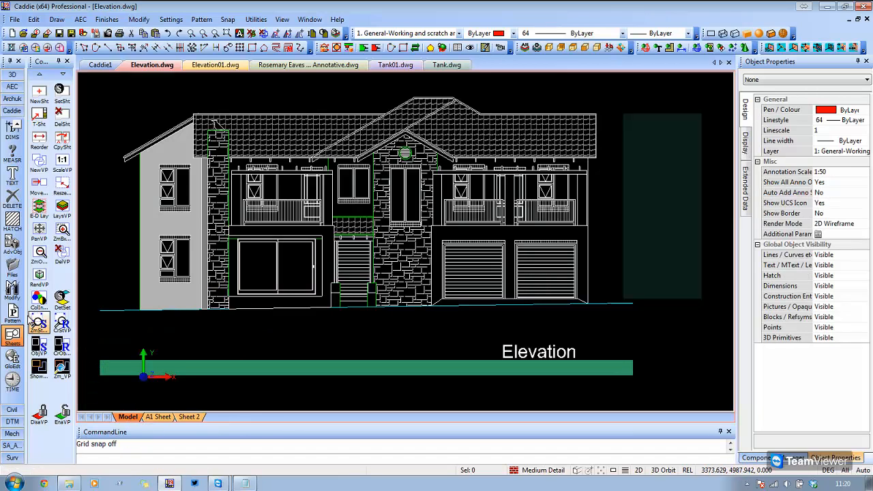
{"action": "left_click", "coordinate": [11, 176]}
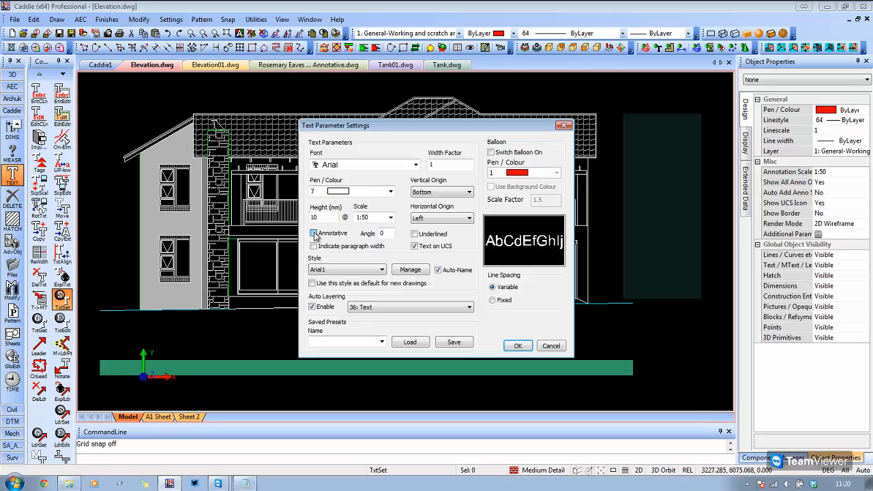
{"action": "left_click", "coordinate": [314, 232]}
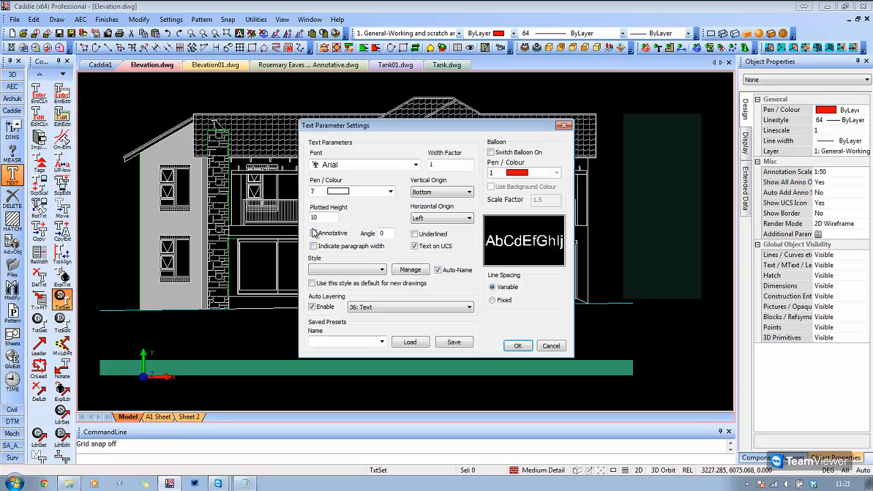
{"action": "left_click", "coordinate": [314, 233]}
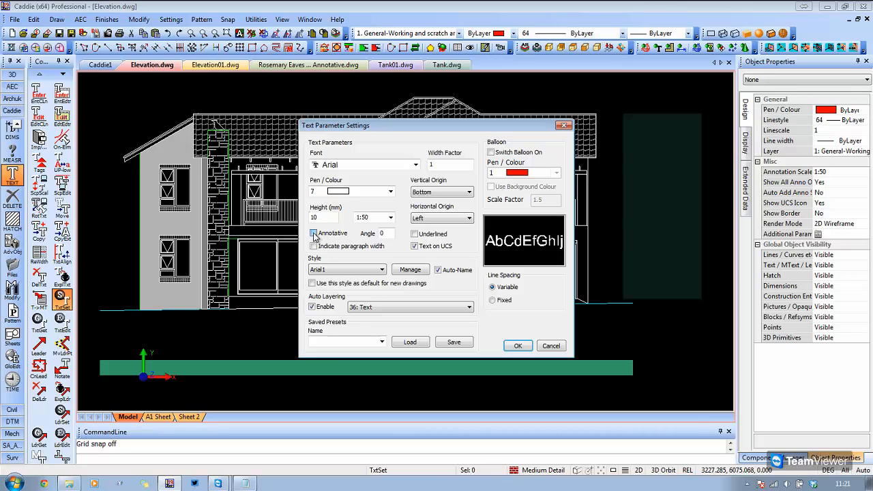
{"action": "left_click", "coordinate": [314, 233]}
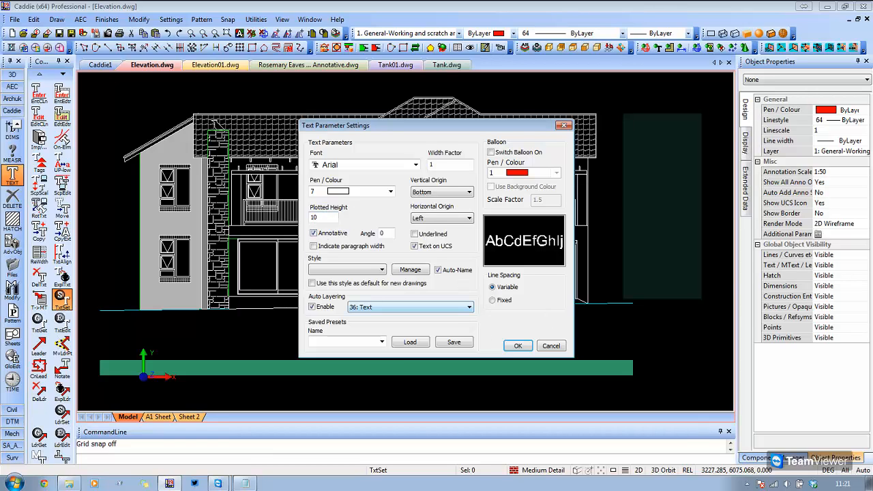
{"action": "left_click", "coordinate": [519, 345]}
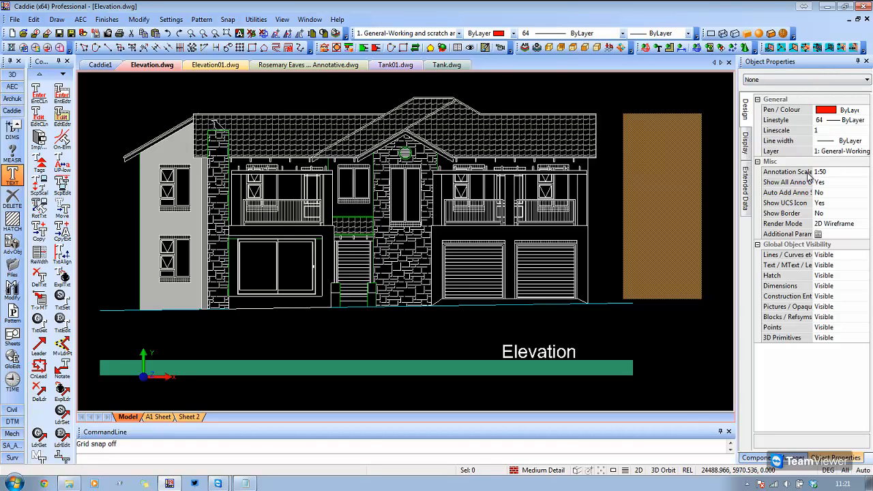
{"action": "mouse_move", "coordinate": [830, 178]}
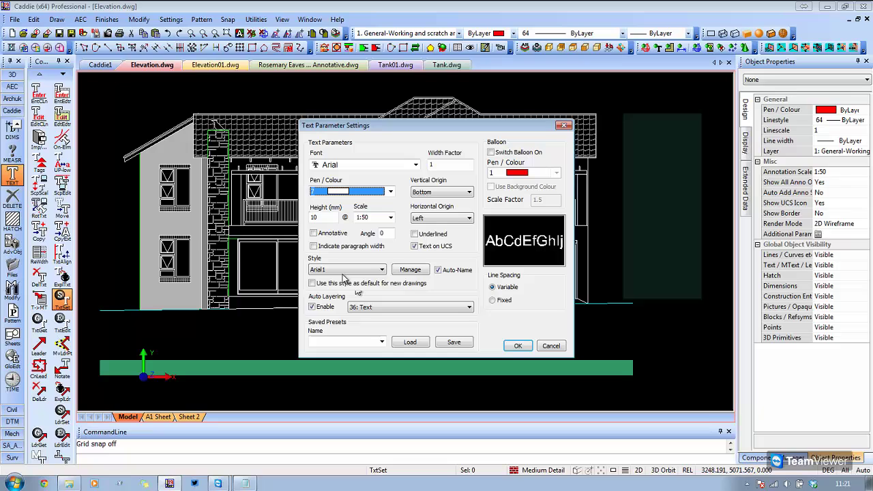
Place 1:50 annotative text reading 'Elevation Annotative' near the ground line, left of the Elevation label
{"action": "left_click", "coordinate": [314, 232]}
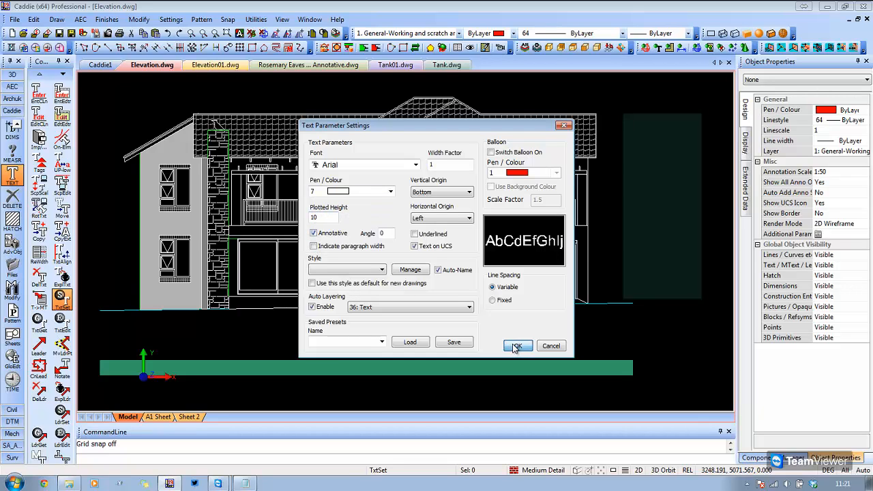
{"action": "left_click", "coordinate": [517, 347]}
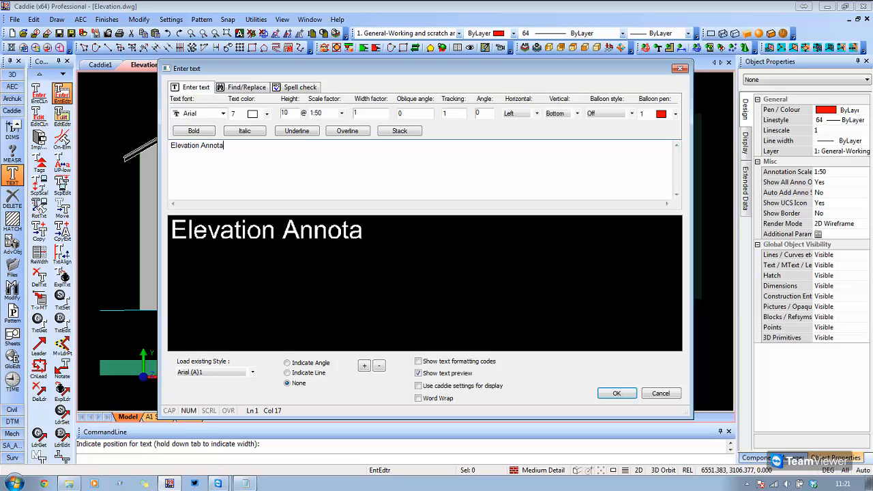
{"action": "type", "text": "tive"}
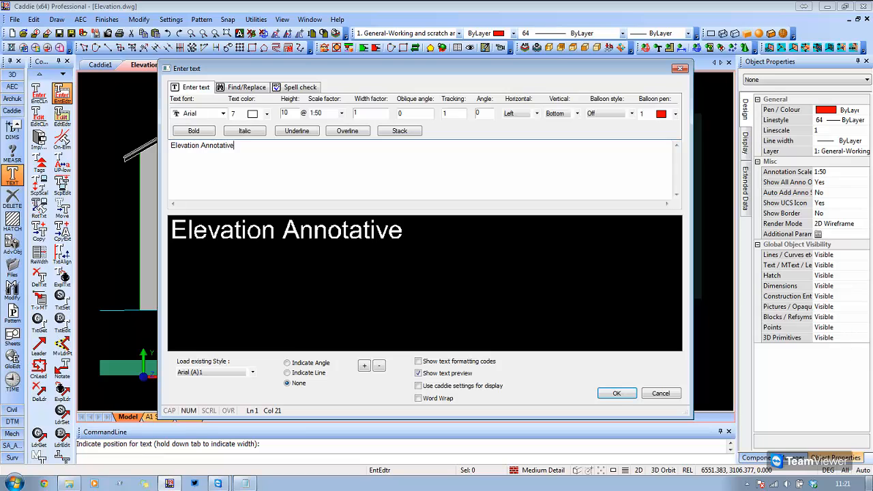
{"action": "left_click", "coordinate": [617, 393]}
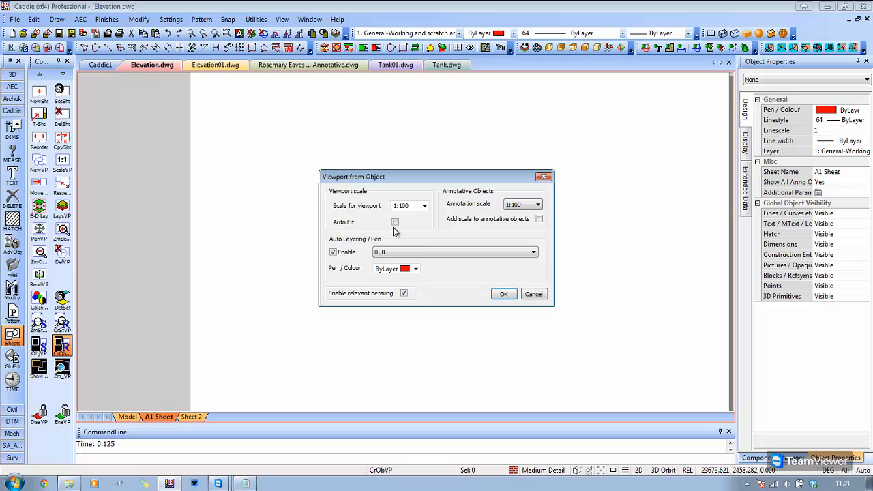
Add a 1:50 and a 1:100 elevation viewport to the A1 sheet, then return to model space
{"action": "left_click", "coordinate": [423, 204]}
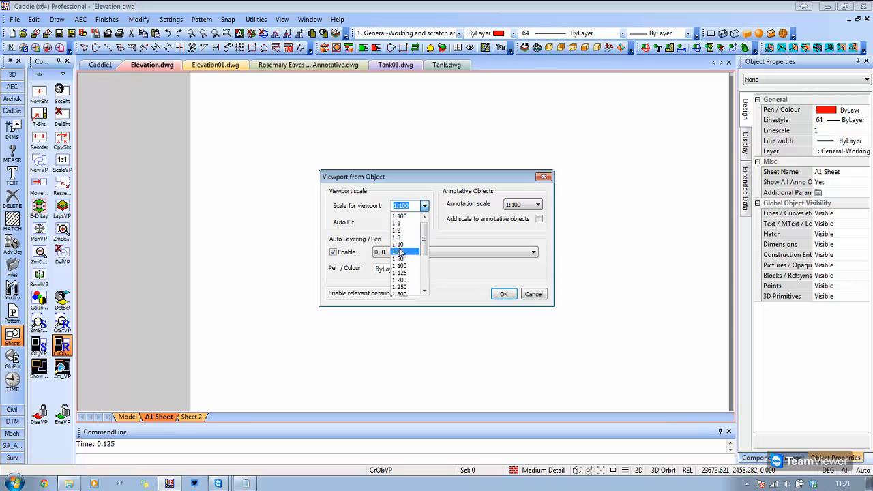
{"action": "left_click", "coordinate": [503, 293]}
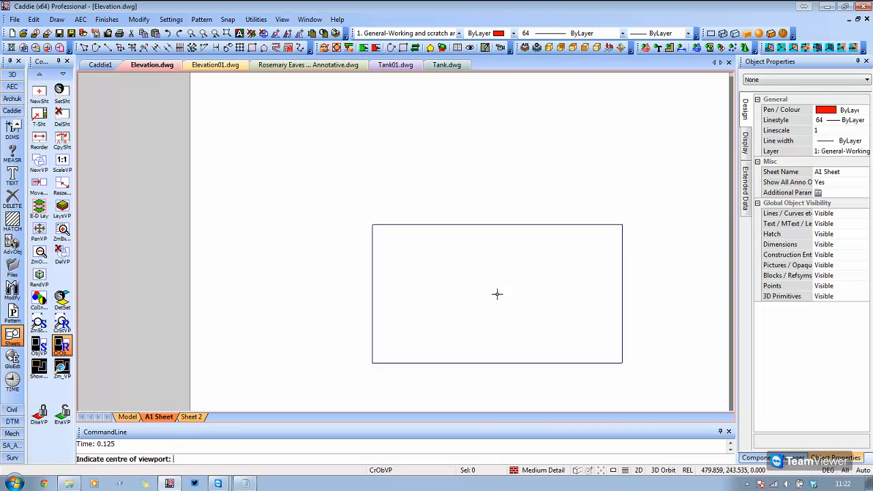
{"action": "left_click", "coordinate": [496, 294]}
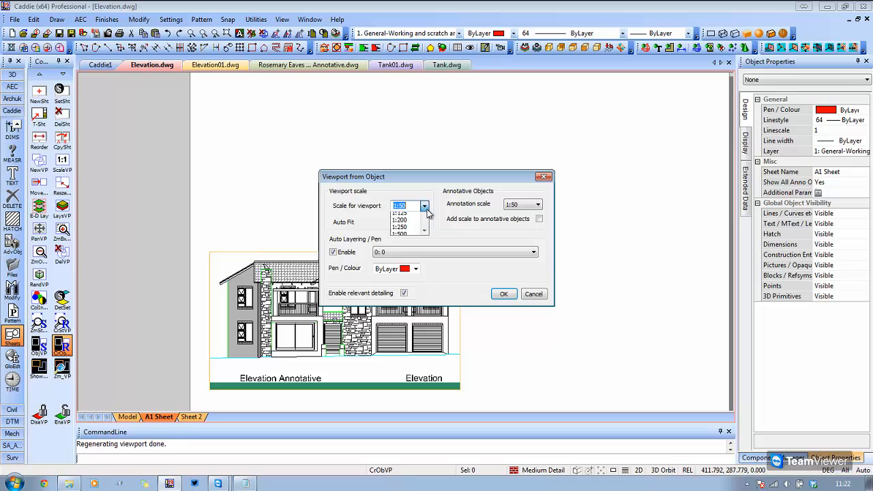
{"action": "left_click", "coordinate": [425, 206]}
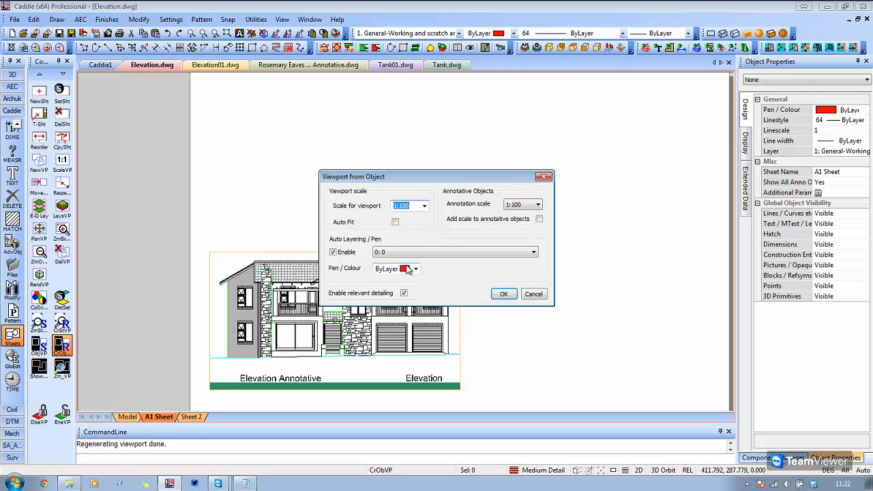
{"action": "left_click", "coordinate": [503, 293]}
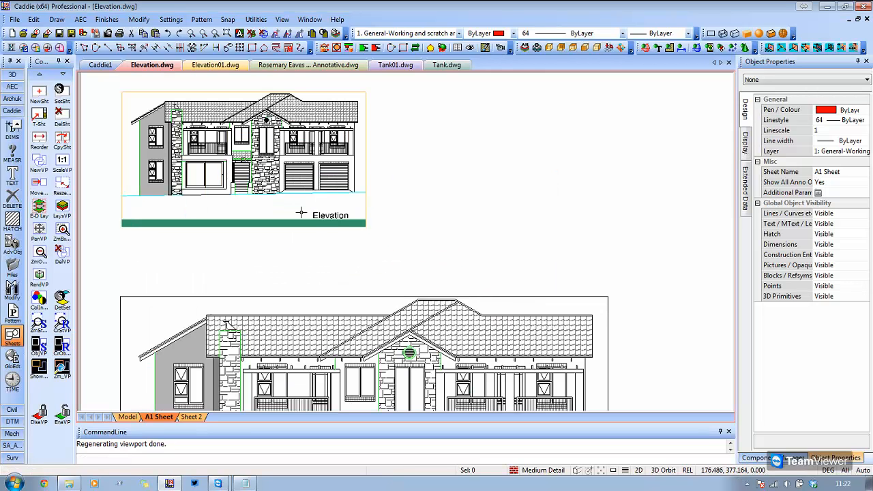
{"action": "mouse_move", "coordinate": [297, 288]}
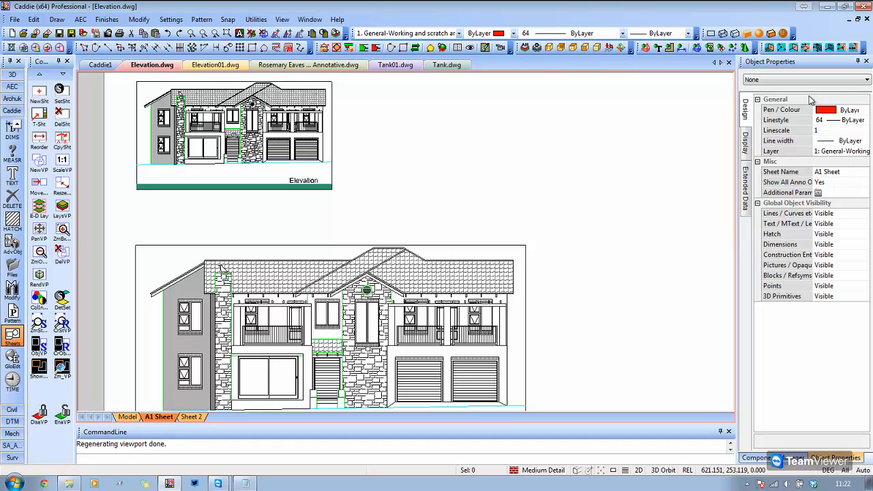
{"action": "mouse_move", "coordinate": [633, 277]}
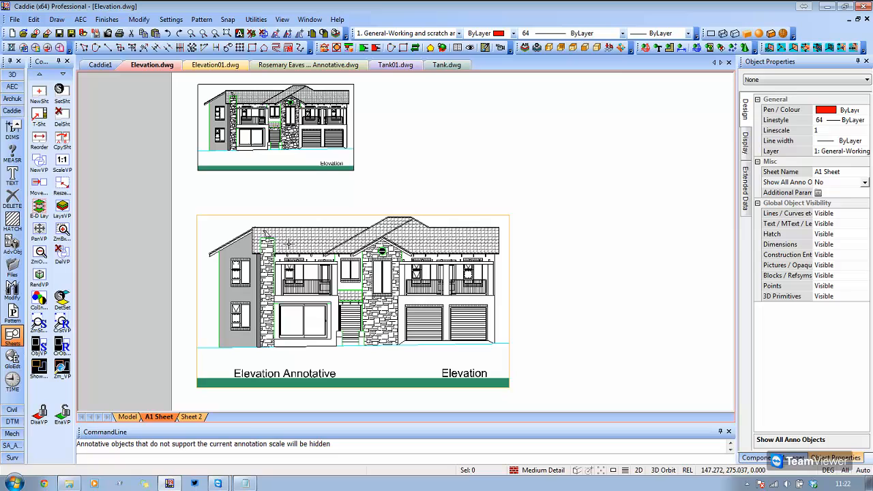
{"action": "left_click", "coordinate": [126, 417]}
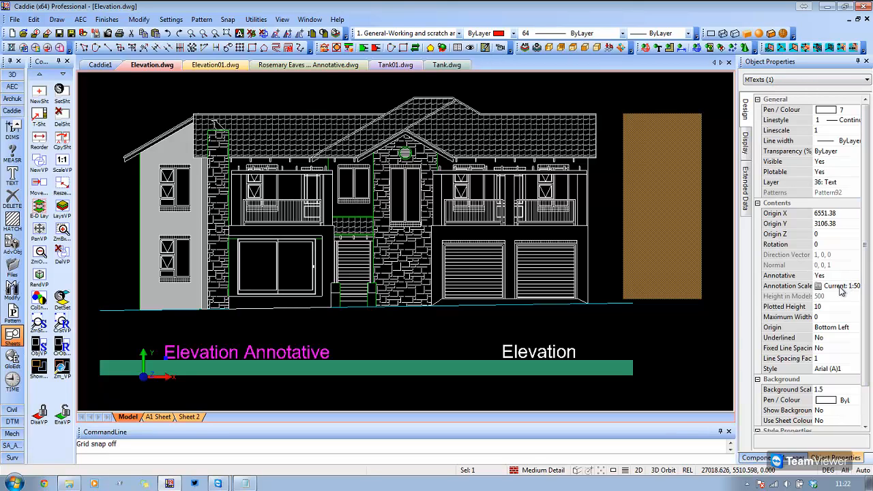
Add 1:100 to the text's annotation scales and verify it shows in both A1 sheet viewports
{"action": "left_click", "coordinate": [813, 287]}
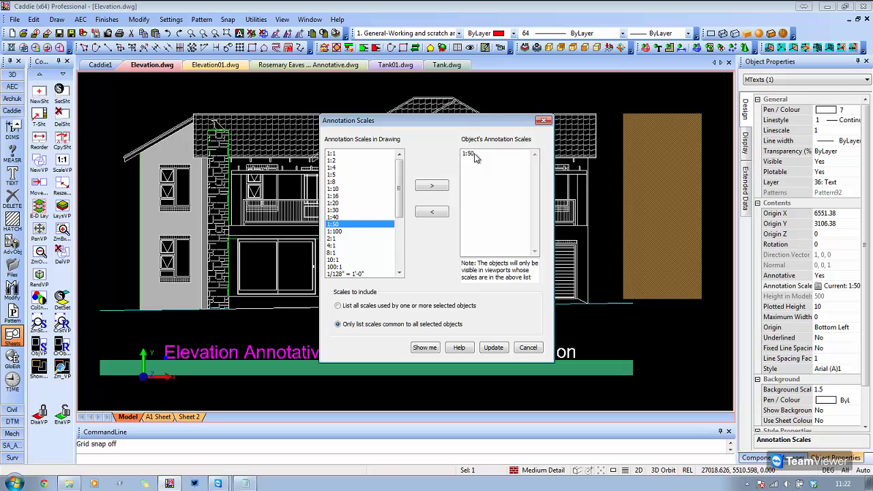
{"action": "mouse_move", "coordinate": [471, 156]}
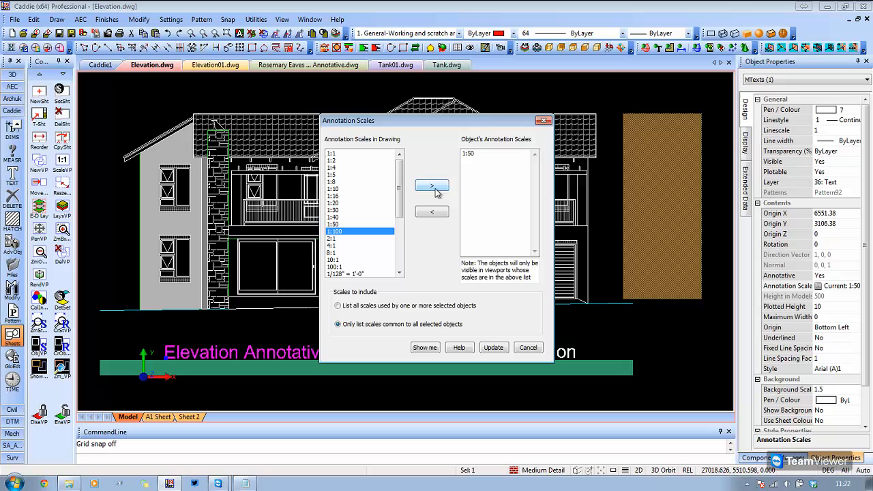
{"action": "left_click", "coordinate": [431, 186]}
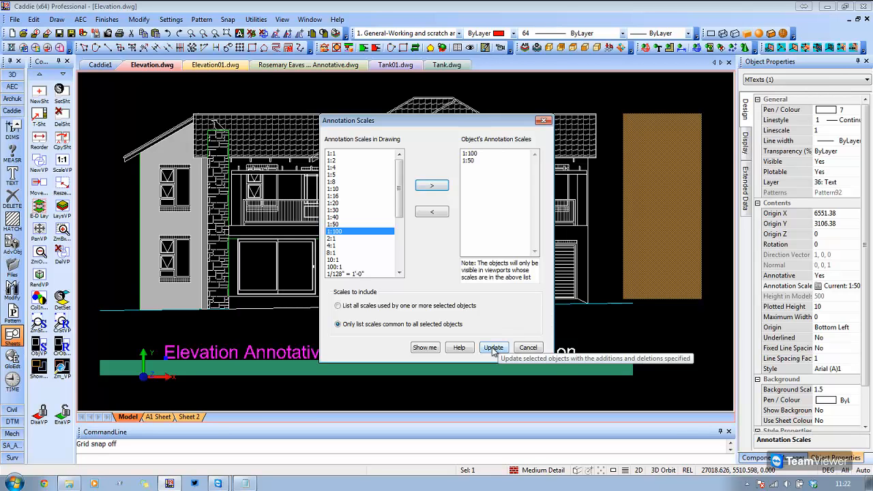
{"action": "left_click", "coordinate": [494, 348]}
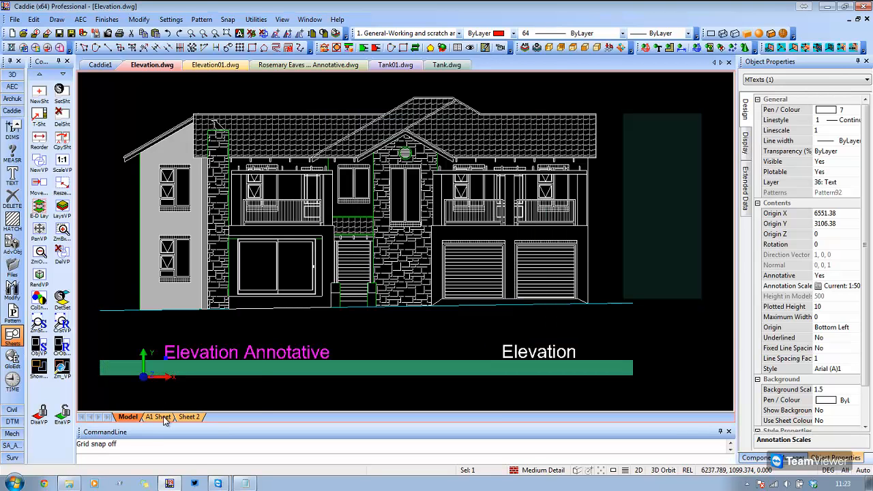
{"action": "left_click", "coordinate": [159, 418]}
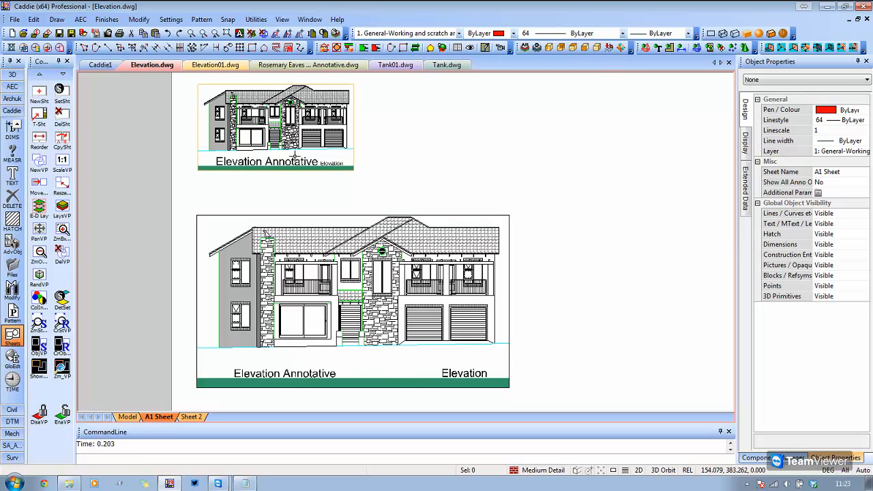
{"action": "left_click", "coordinate": [125, 417]}
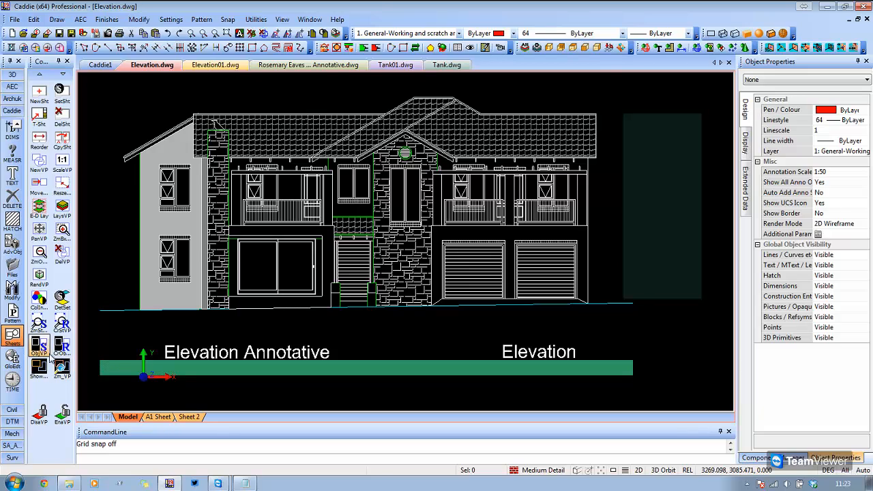
Create a rectangular 1:20 viewport from the elevation, adding the 1:20 scale to annotative objects
{"action": "left_click", "coordinate": [39, 350]}
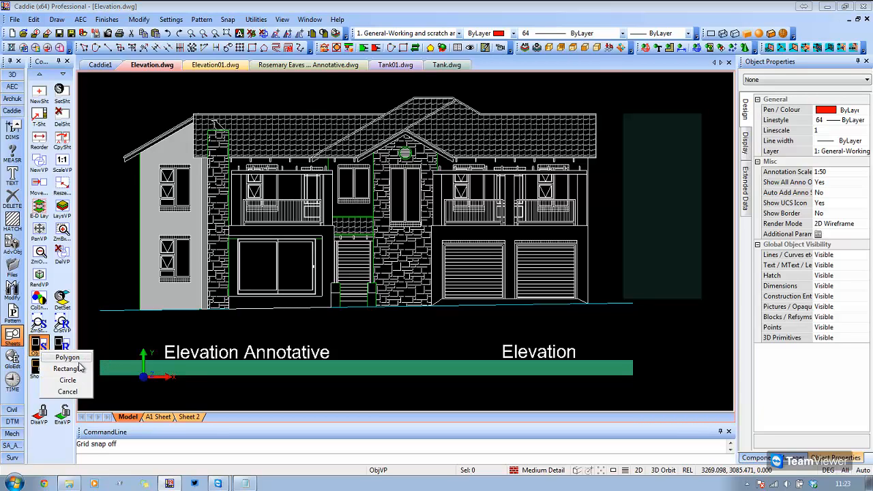
{"action": "left_click", "coordinate": [66, 368]}
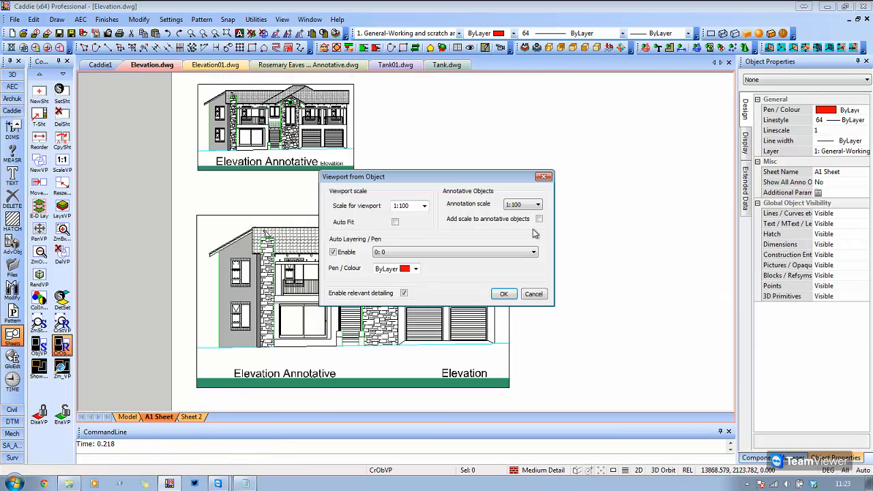
{"action": "left_click", "coordinate": [424, 205]}
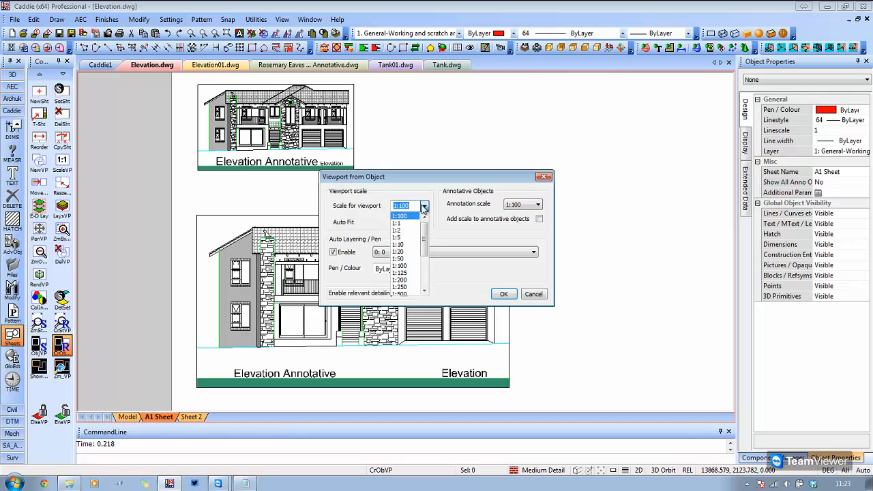
{"action": "left_click", "coordinate": [397, 251]}
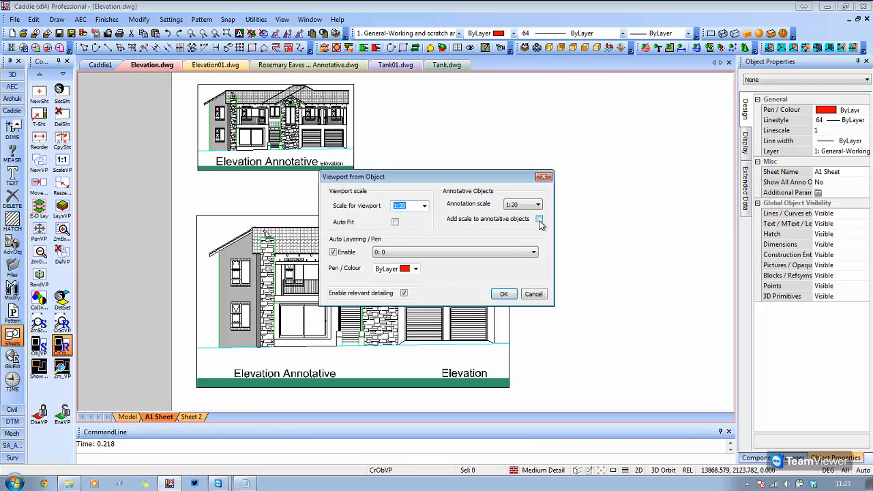
{"action": "left_click", "coordinate": [538, 218]}
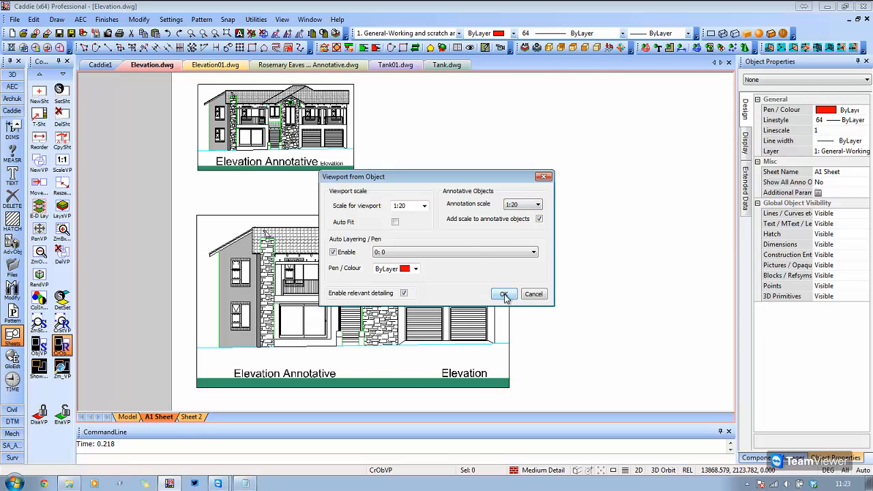
{"action": "left_click", "coordinate": [503, 295]}
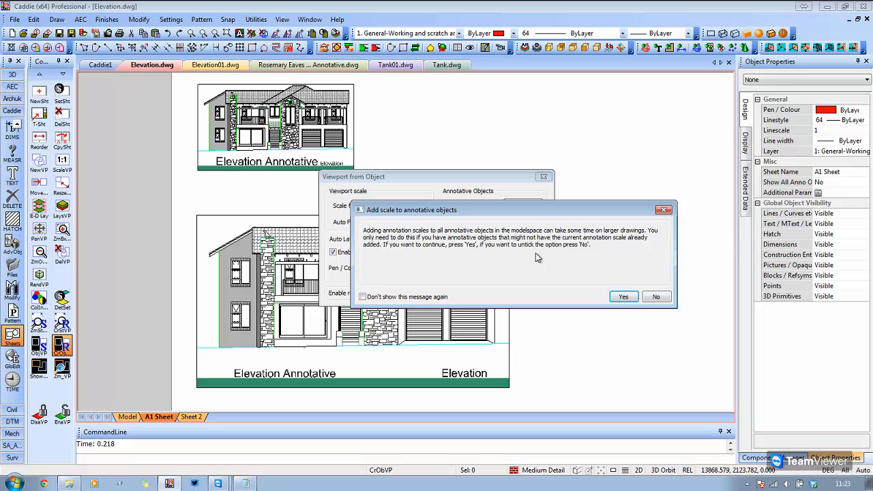
{"action": "mouse_move", "coordinate": [527, 217]}
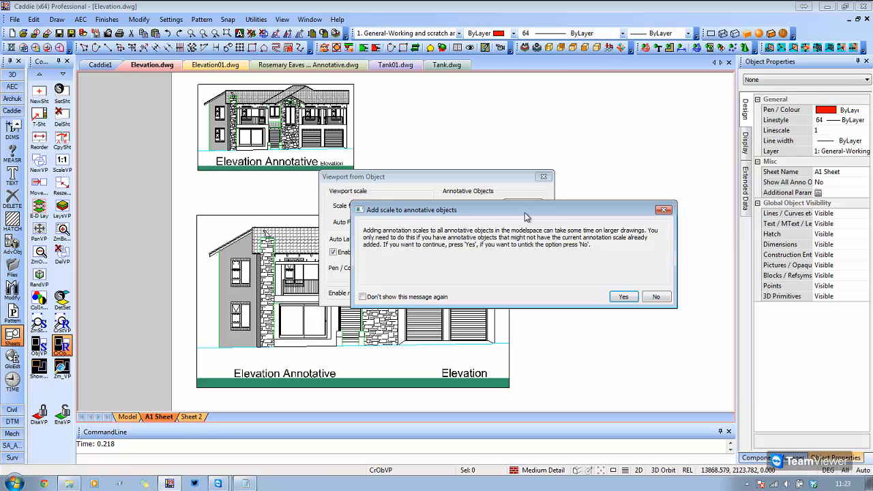
{"action": "left_click", "coordinate": [624, 296]}
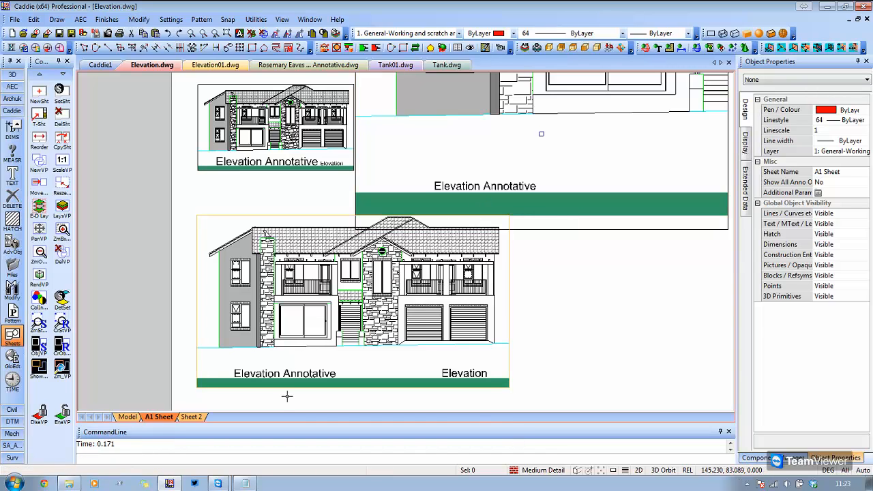
{"action": "mouse_move", "coordinate": [296, 365]}
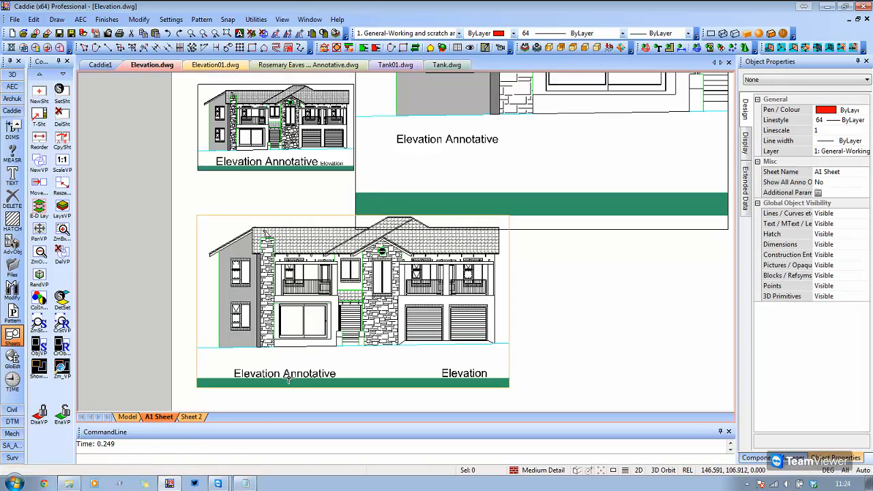
{"action": "mouse_move", "coordinate": [295, 363]}
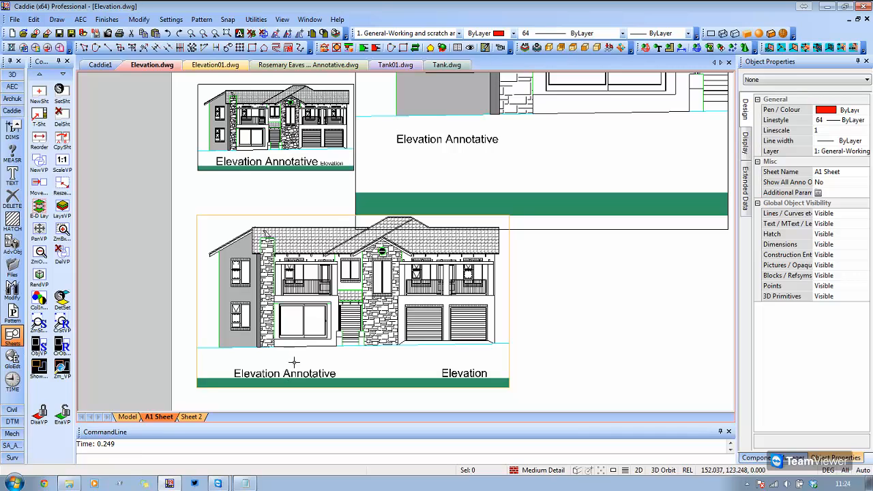
{"action": "mouse_move", "coordinate": [275, 321]}
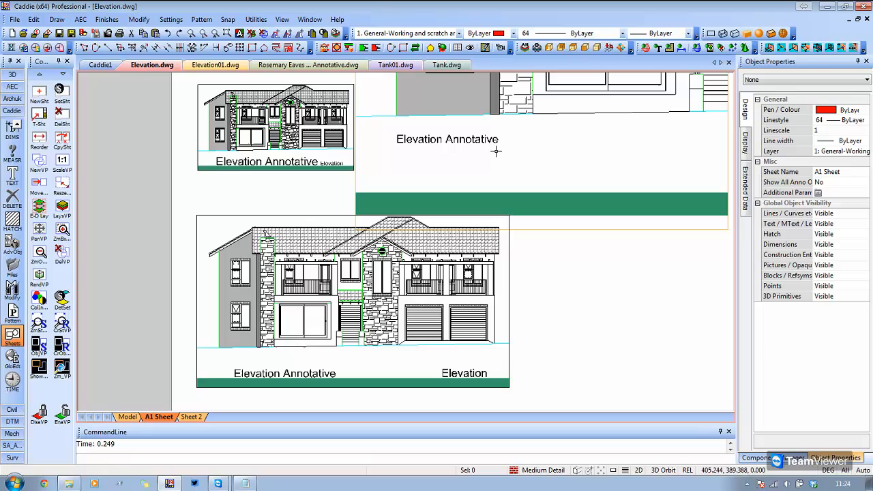
{"action": "mouse_move", "coordinate": [483, 139]}
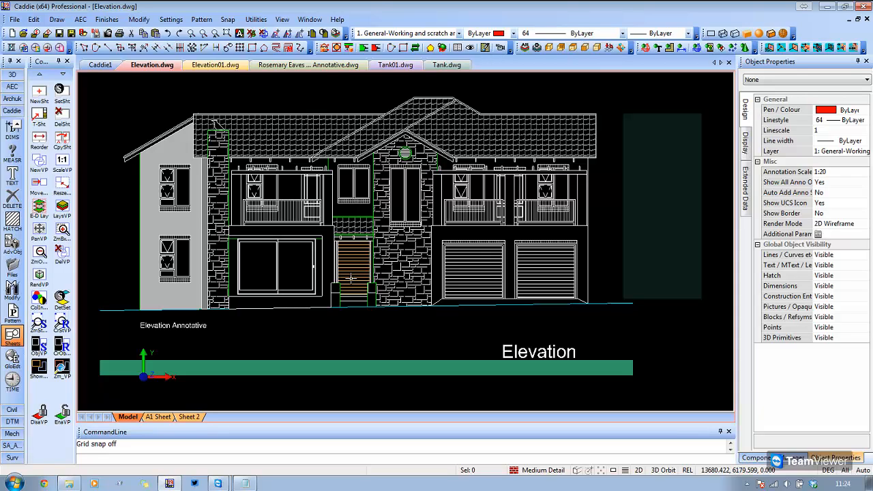
{"action": "mouse_move", "coordinate": [255, 259]}
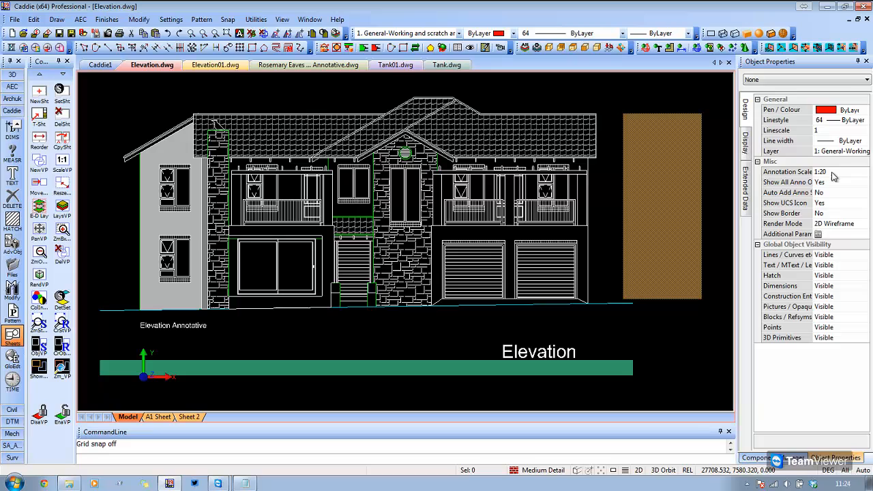
Select the Elevation Annotative text and bring up its right-click editing commands
{"action": "left_click", "coordinate": [172, 325]}
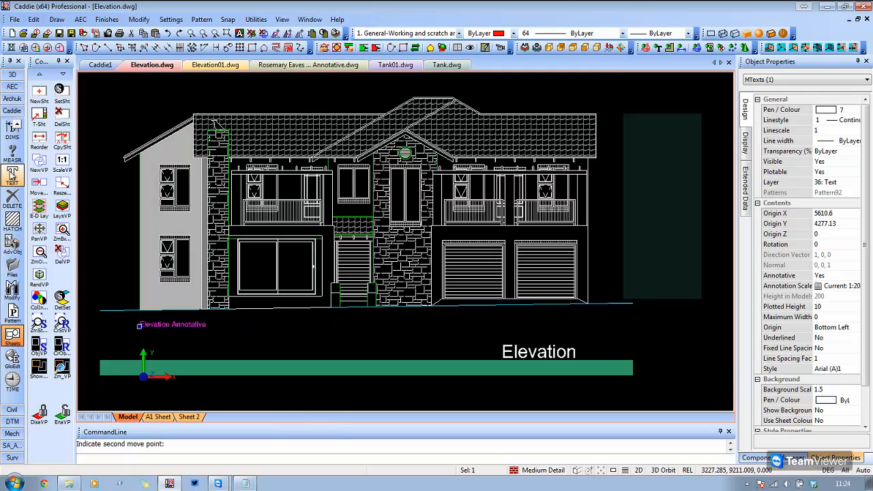
{"action": "mouse_move", "coordinate": [164, 325]}
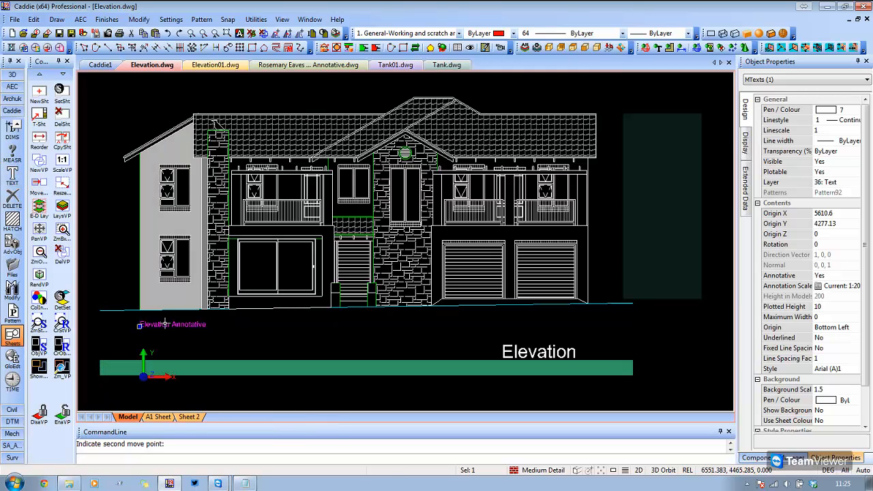
{"action": "right_click", "coordinate": [166, 325]}
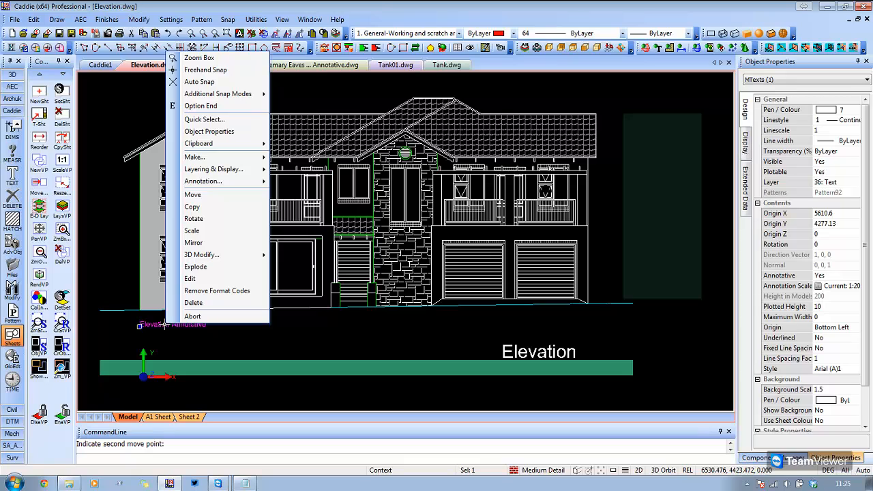
{"action": "mouse_move", "coordinate": [202, 197]}
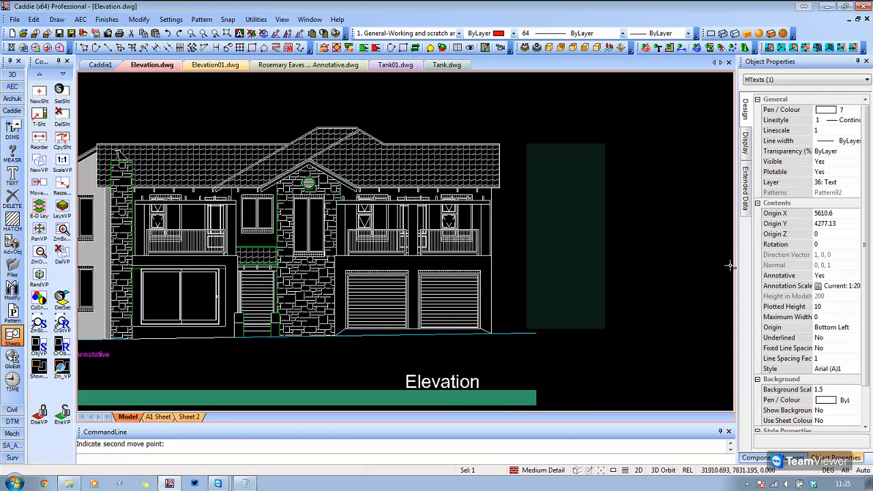
{"action": "mouse_move", "coordinate": [639, 268]}
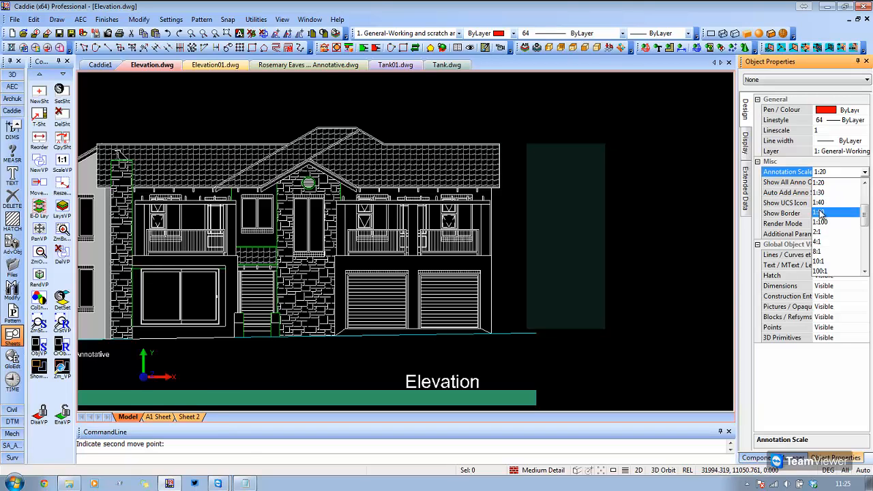
Set the drawing annotation scale to 1:50 and enter new annotative text reading 'Roof tiles'
{"action": "left_click", "coordinate": [823, 213]}
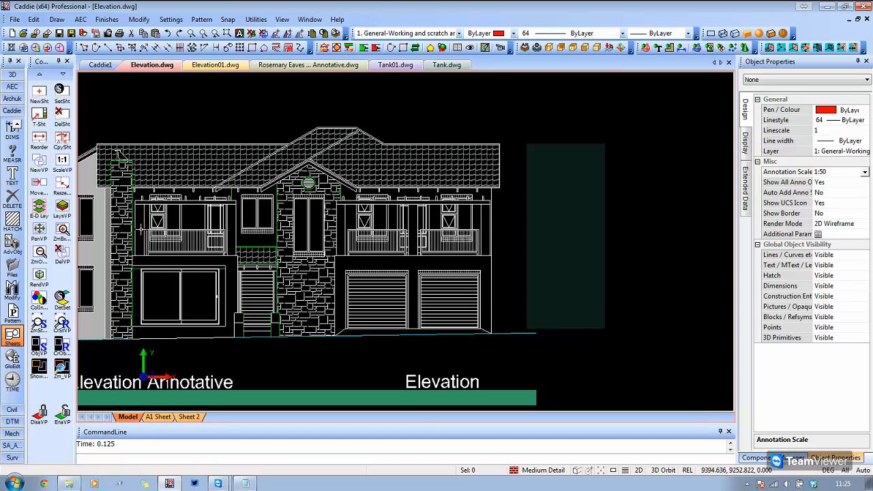
{"action": "mouse_move", "coordinate": [53, 280]}
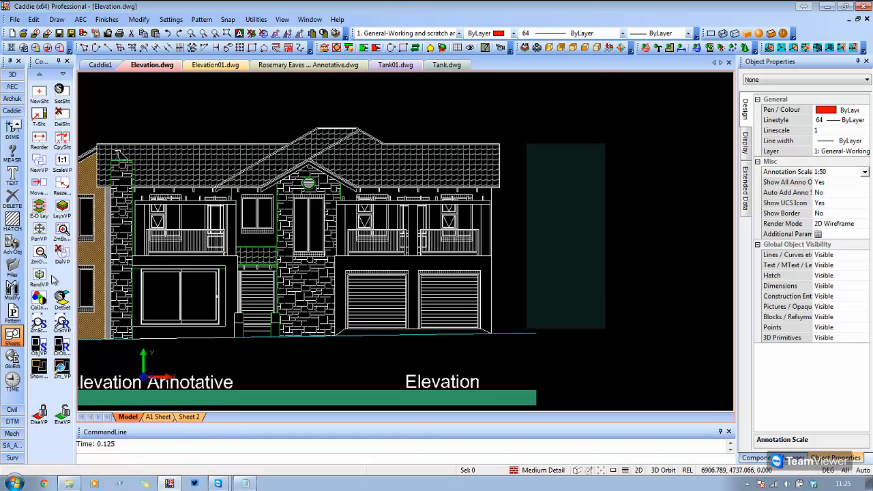
{"action": "left_click", "coordinate": [12, 161]}
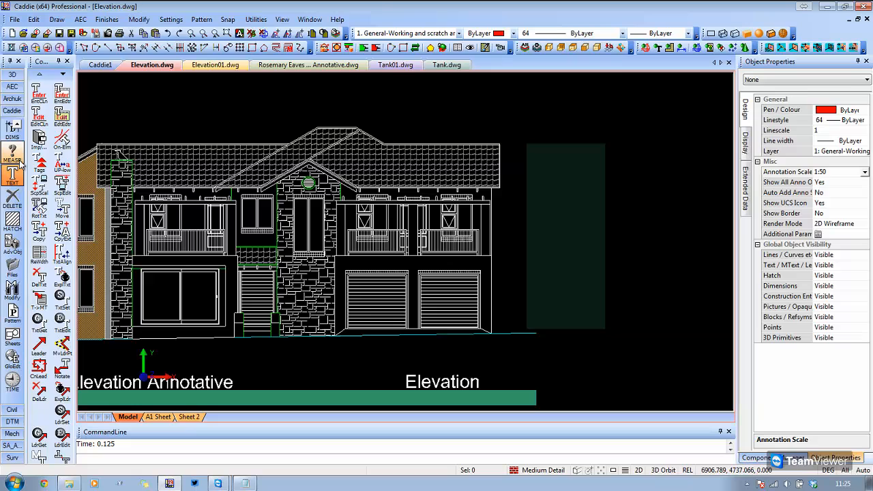
{"action": "left_click", "coordinate": [12, 166]}
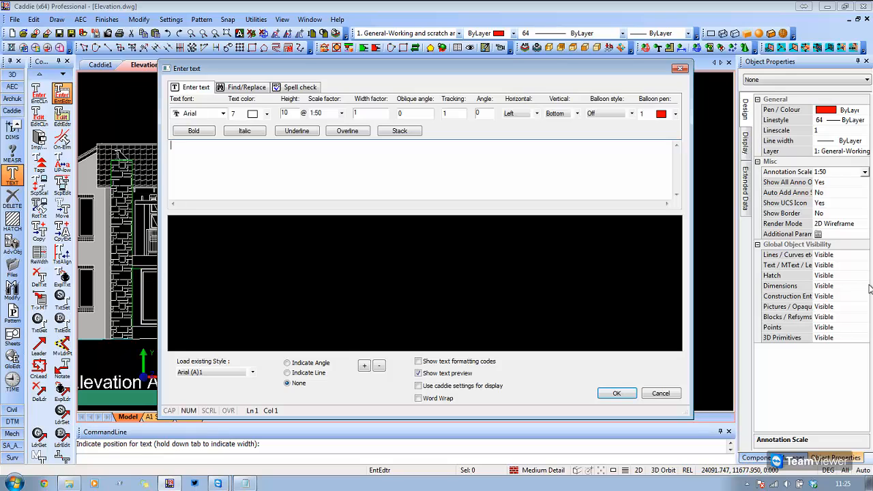
{"action": "type", "text": "Roof til"}
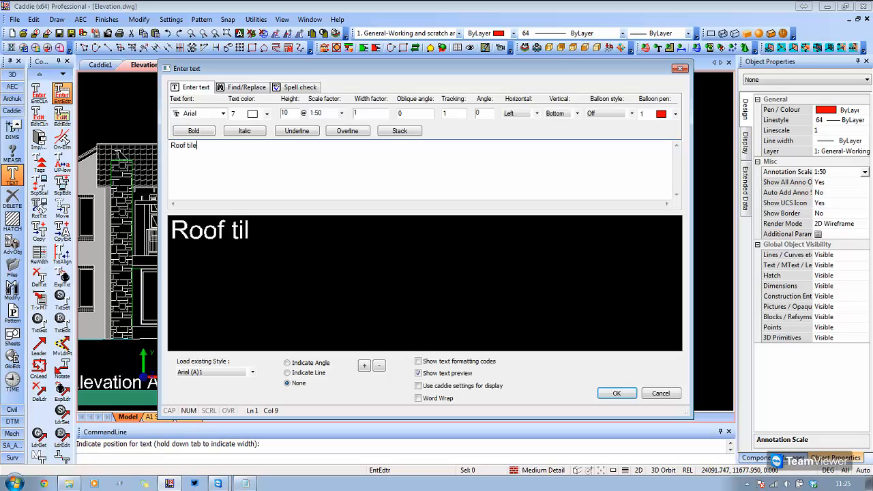
{"action": "type", "text": "es"}
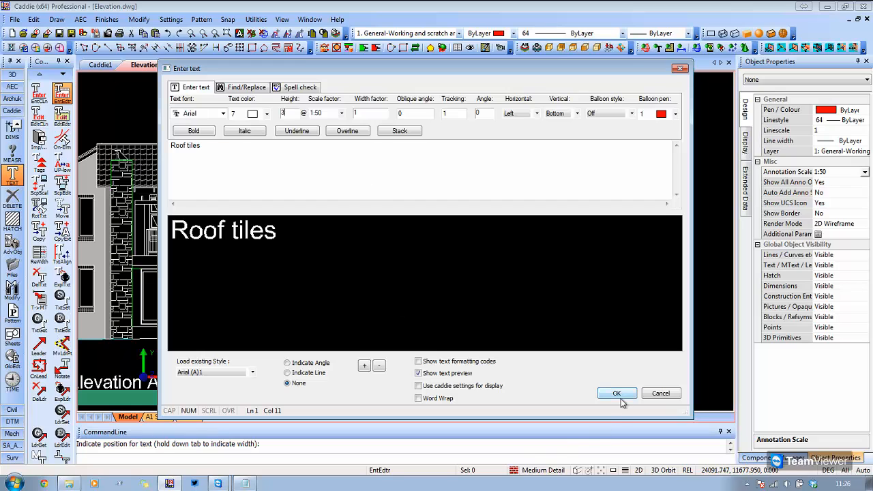
{"action": "left_click", "coordinate": [616, 393]}
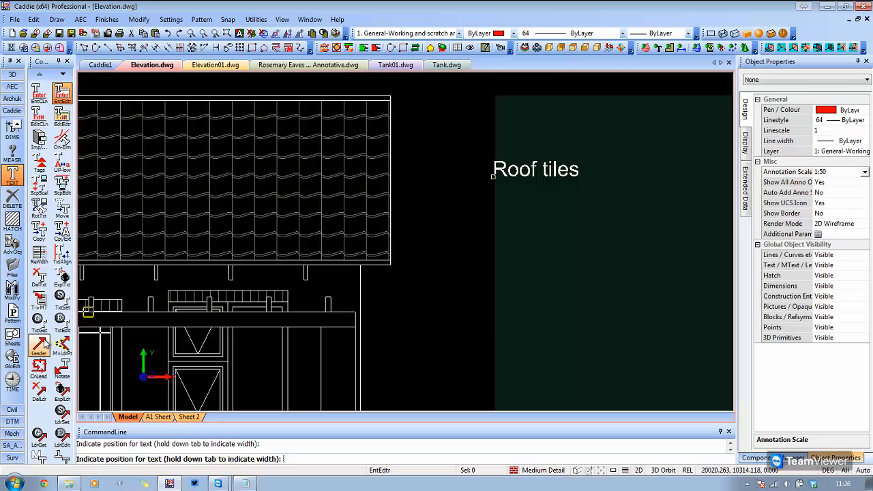
Place the Roof tiles text beside the roof, close the alphabet file and begin another text item
{"action": "left_click", "coordinate": [38, 352]}
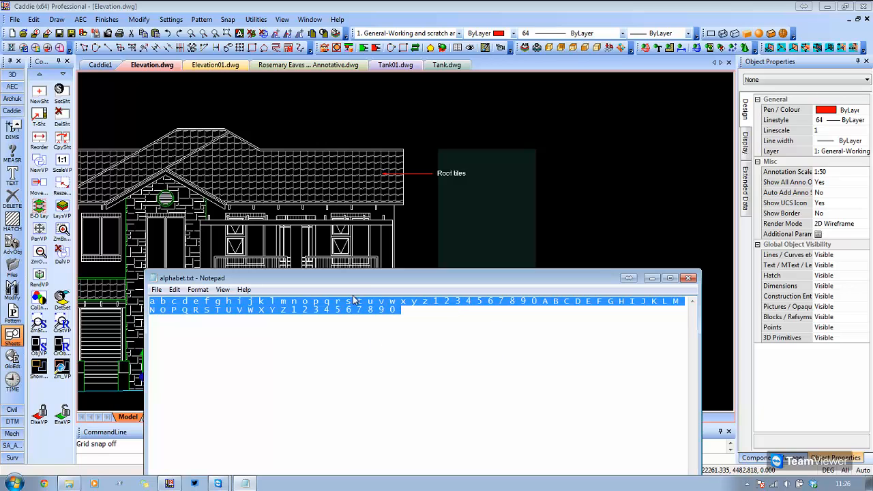
{"action": "left_click", "coordinate": [688, 279]}
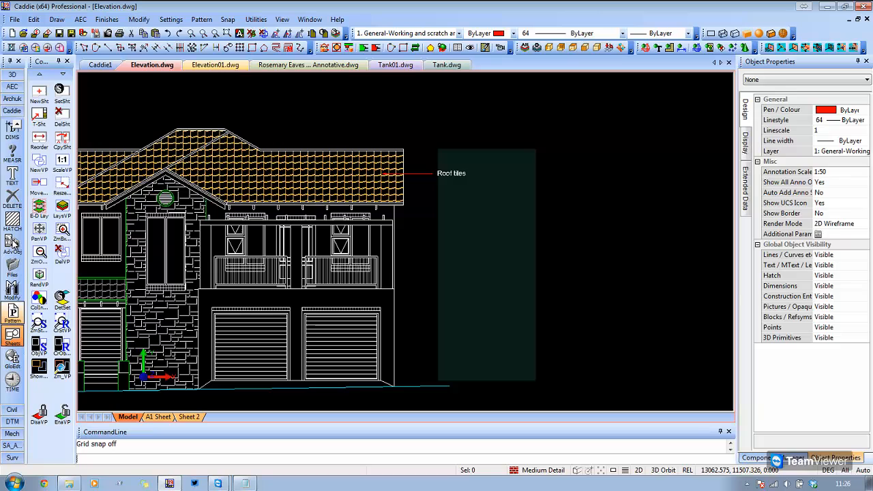
{"action": "left_click", "coordinate": [12, 175]}
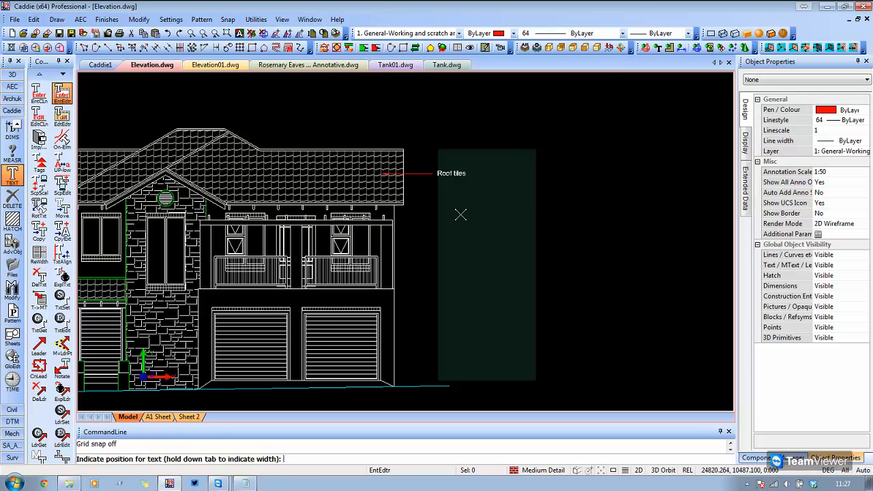
{"action": "mouse_move", "coordinate": [439, 227]}
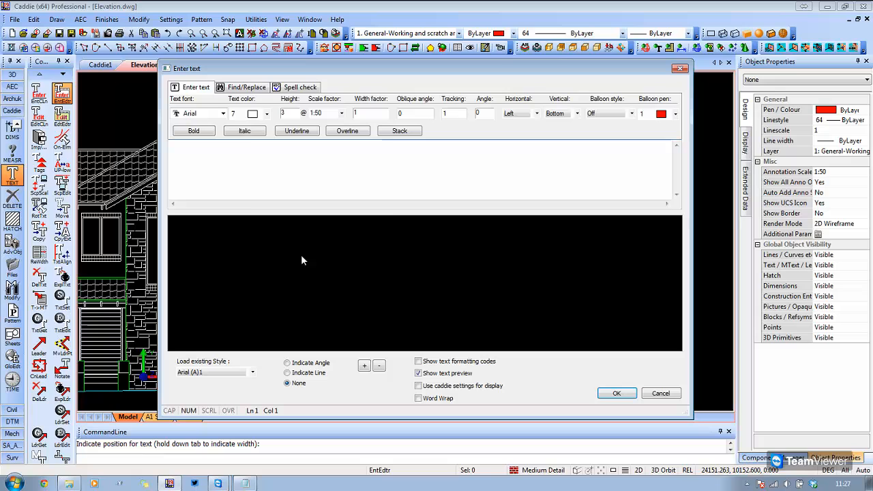
{"action": "type", "text": "abcdefghijklmnopqrstuvwxyz1234567890ABCDEFGHIJKLMNOPQRSTUVWXYZ1234567890"}
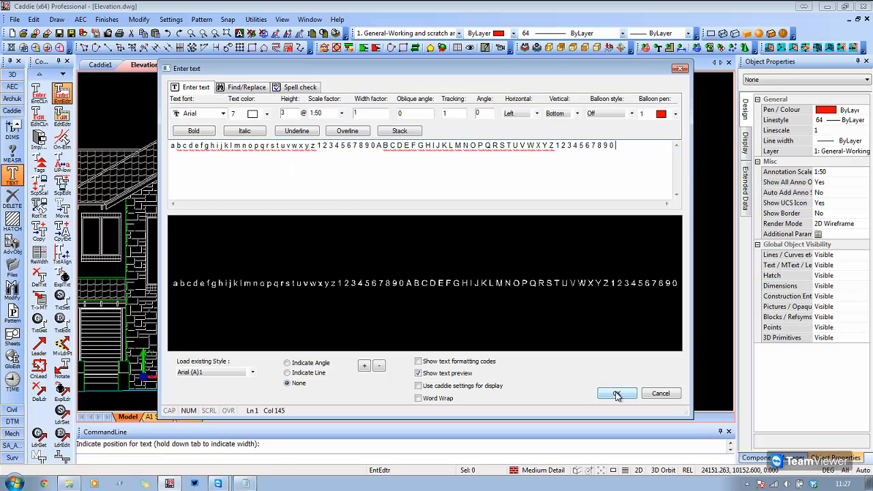
{"action": "left_click", "coordinate": [616, 393]}
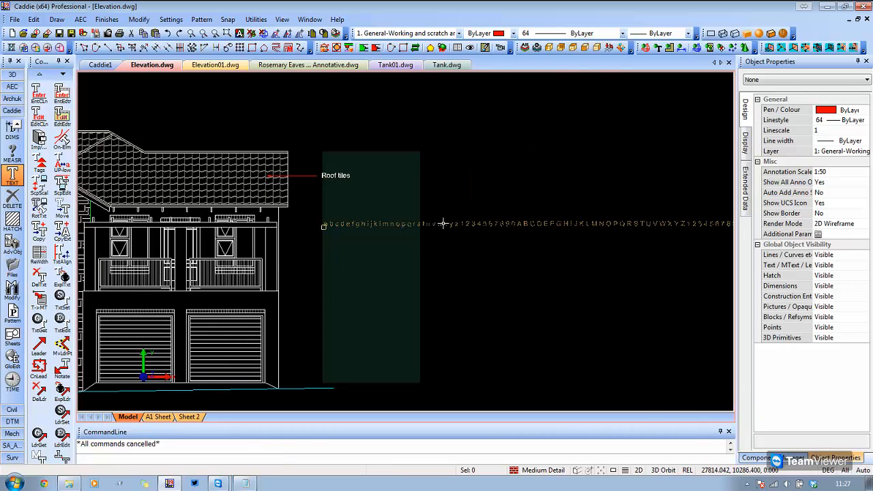
{"action": "mouse_move", "coordinate": [415, 224]}
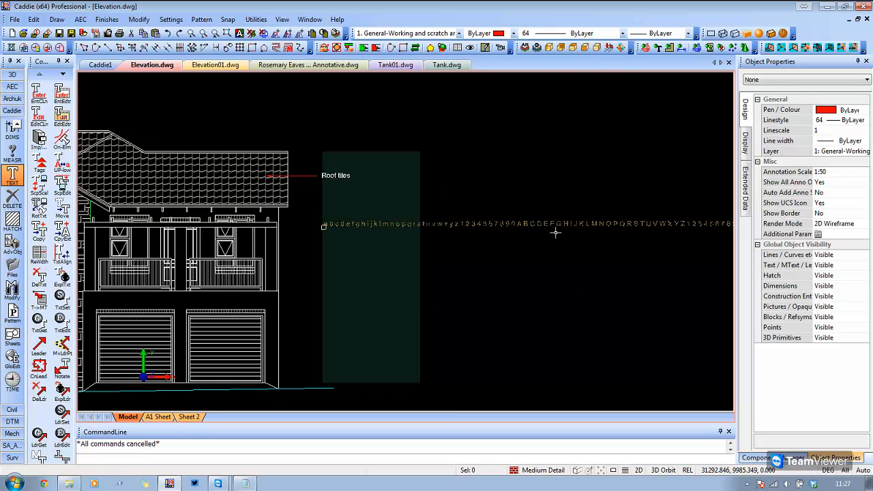
{"action": "left_click", "coordinate": [489, 224]}
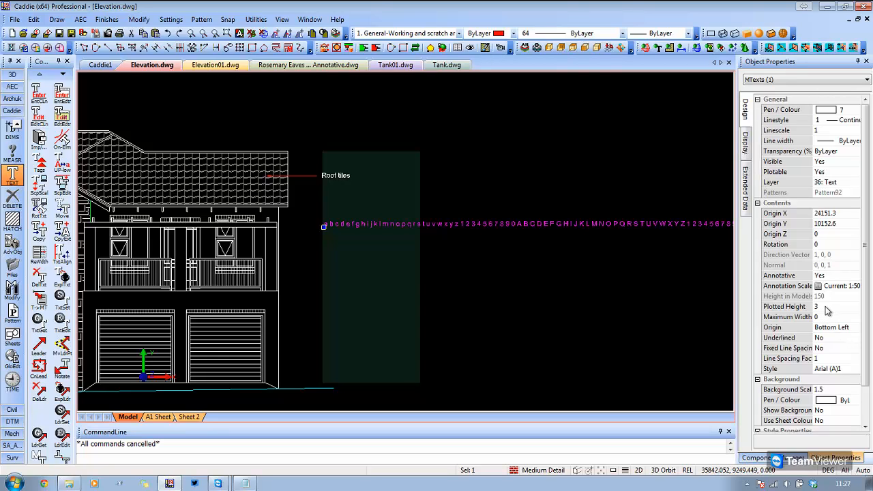
Set the selected alphabet text's Maximum Width to 3000 so it wraps onto several lines
{"action": "left_click", "coordinate": [786, 317]}
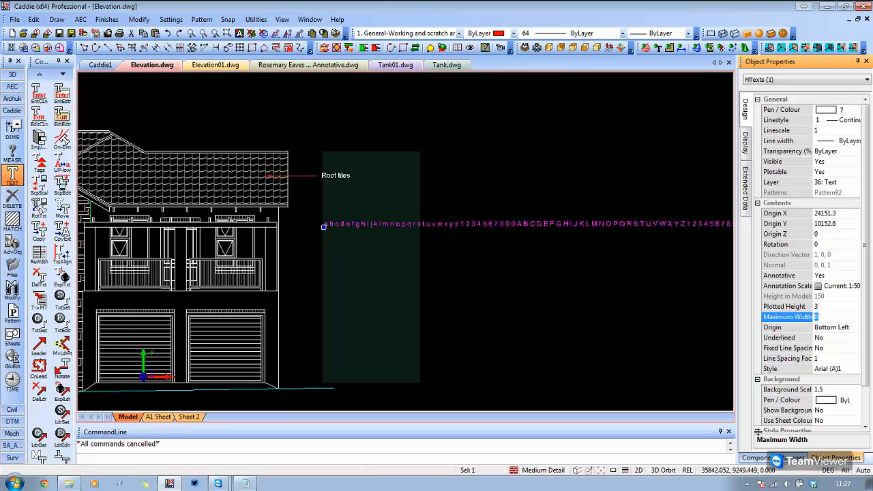
{"action": "type", "text": "30"}
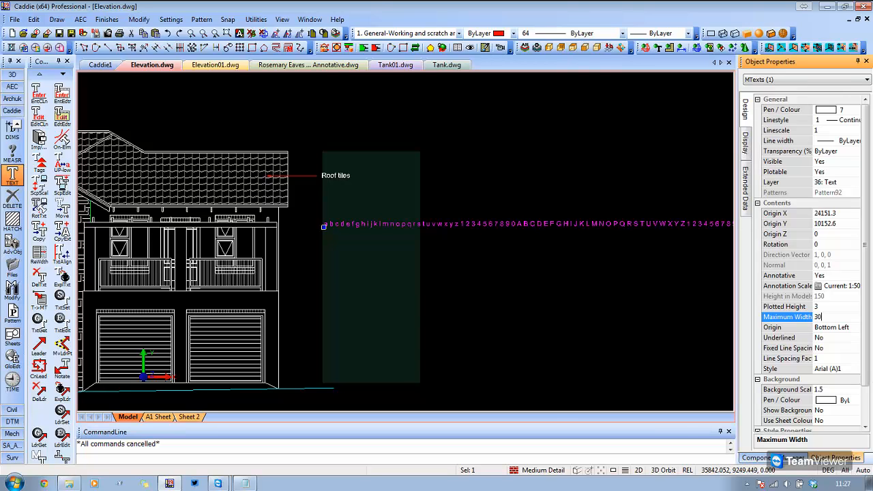
{"action": "type", "text": "3000"}
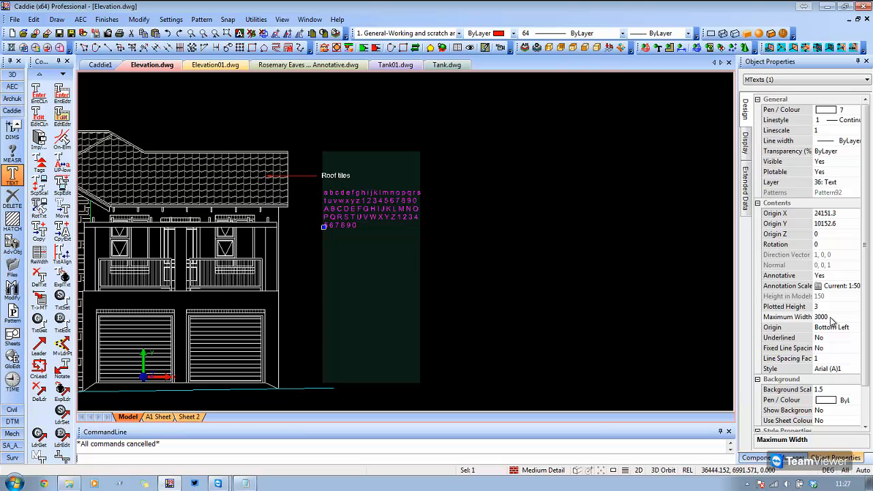
{"action": "mouse_move", "coordinate": [562, 348]}
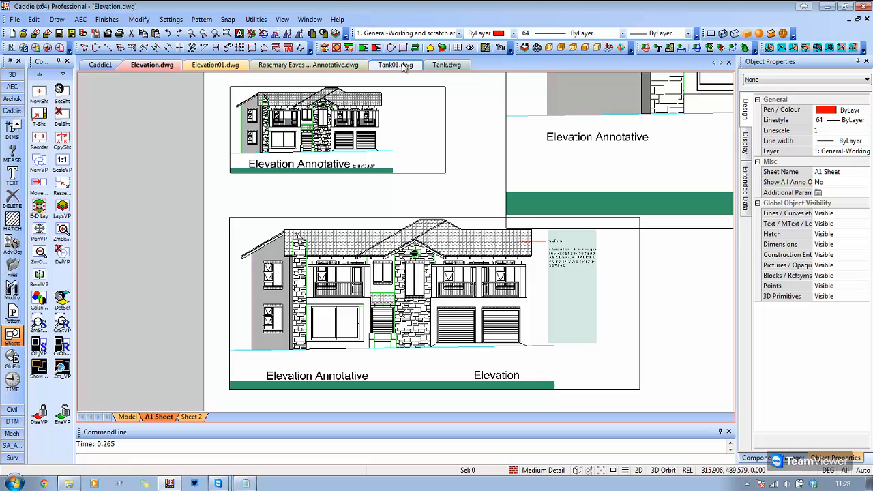
Switch from the Elevation A1 sheet to the Tank.dwg drawing
{"action": "left_click", "coordinate": [447, 65]}
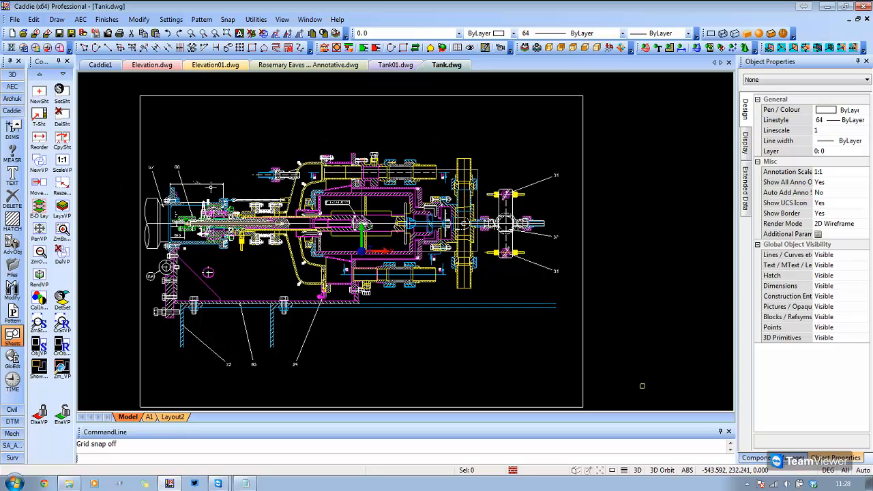
{"action": "mouse_move", "coordinate": [411, 374]}
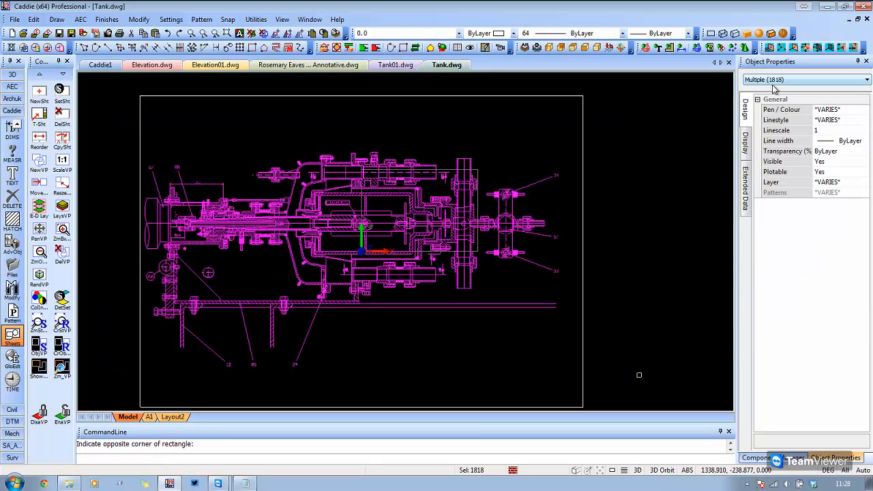
Filter Object Properties to Hatches and set all the tank hatches' Annotative to Yes
{"action": "left_click", "coordinate": [804, 79]}
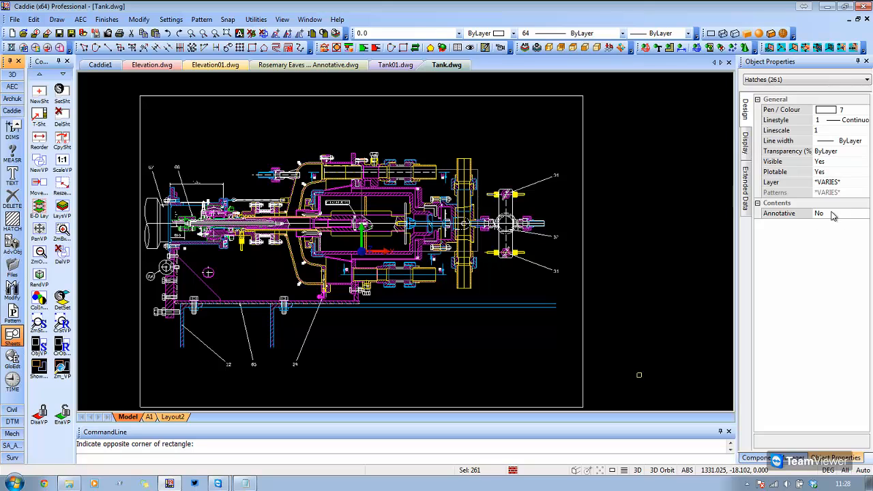
{"action": "left_click", "coordinate": [865, 213]}
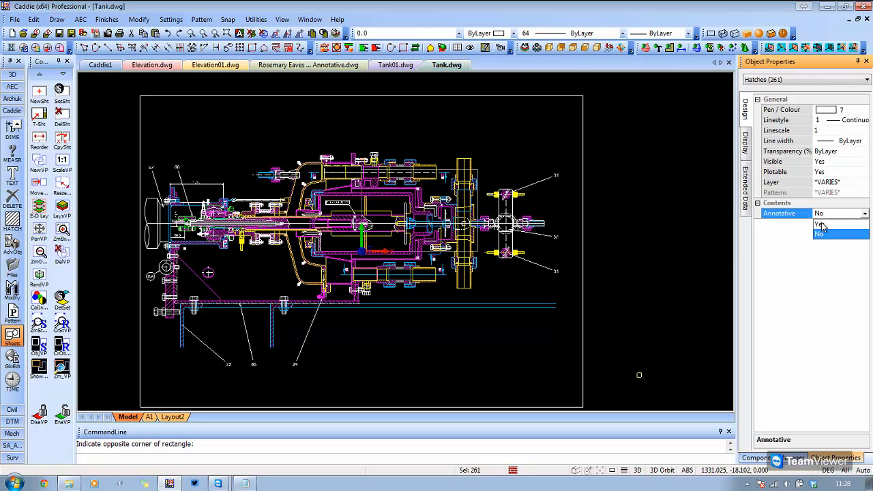
{"action": "left_click", "coordinate": [819, 223]}
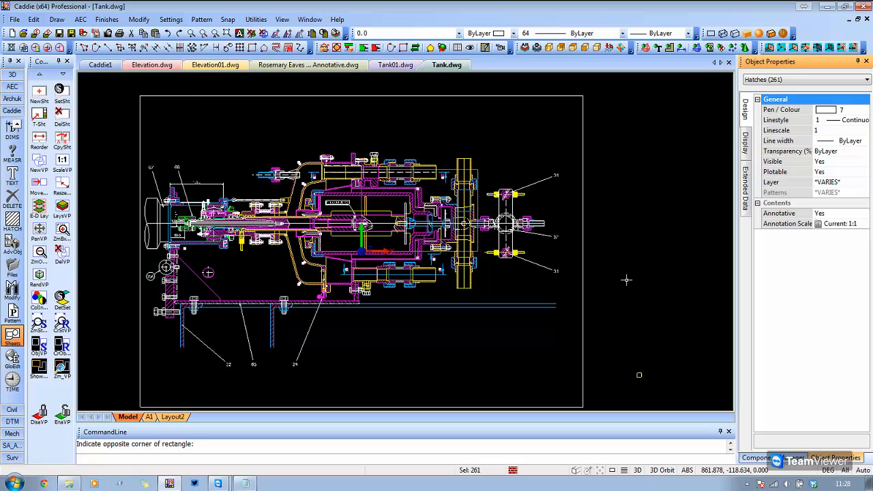
{"action": "mouse_move", "coordinate": [824, 229]}
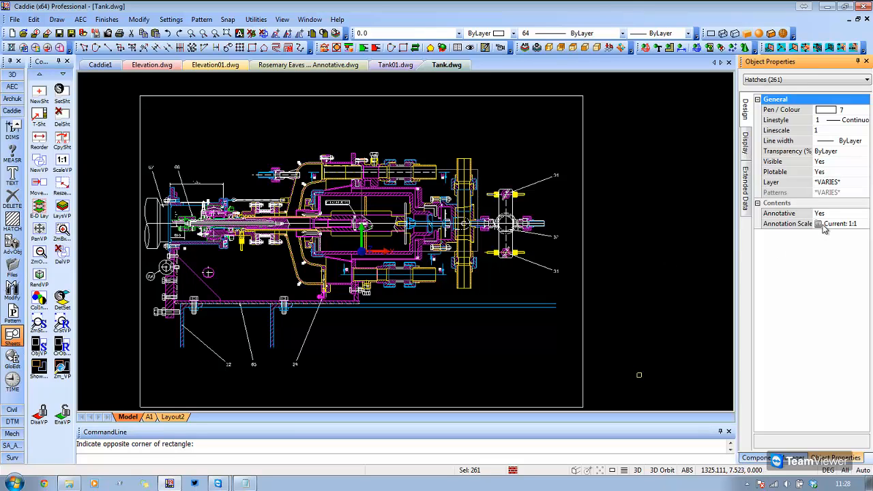
{"action": "mouse_move", "coordinate": [829, 230]}
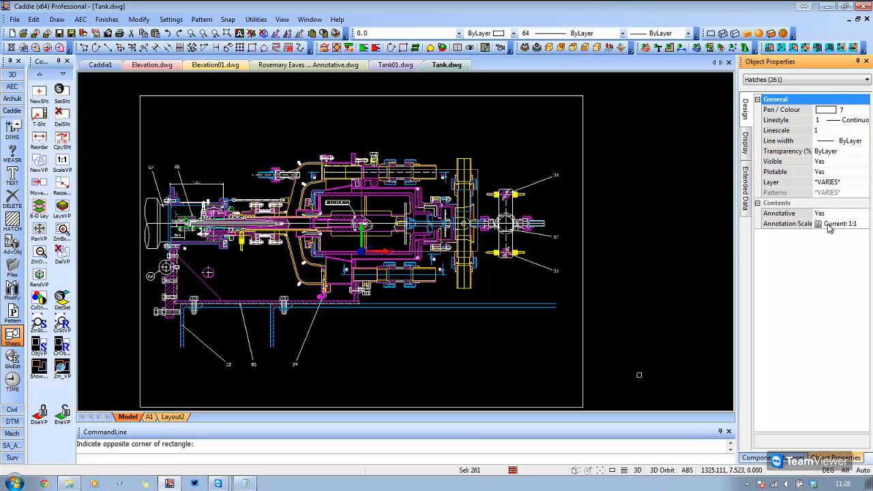
{"action": "mouse_move", "coordinate": [827, 226]}
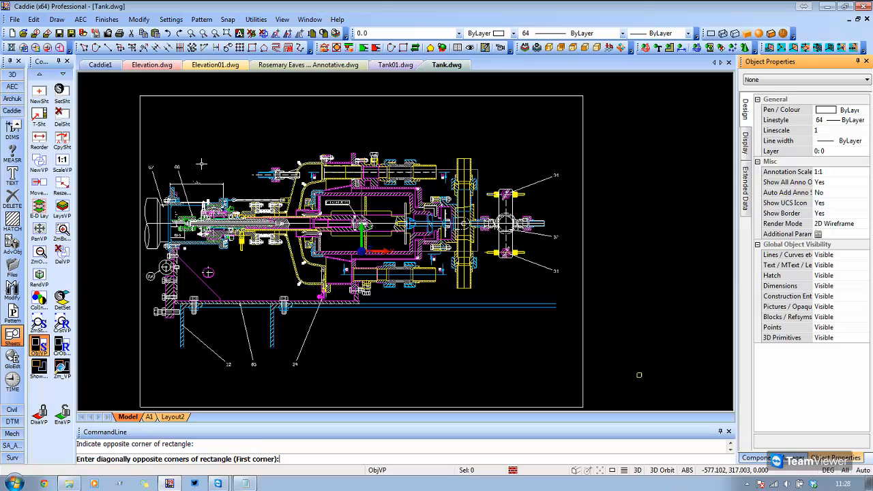
Create a 1:2 viewport of the tank from an object, adding the 1:2 annotation scale, and place it on the A1 sheet
{"action": "left_click", "coordinate": [106, 93]}
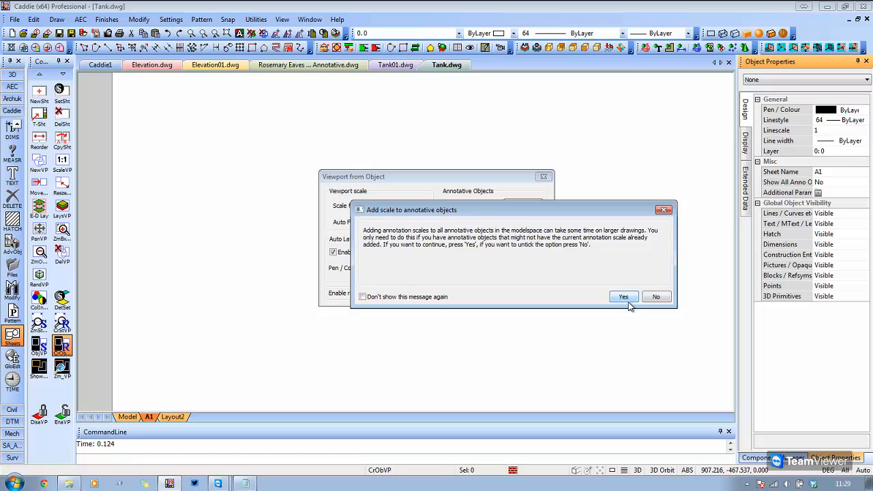
{"action": "left_click", "coordinate": [623, 297]}
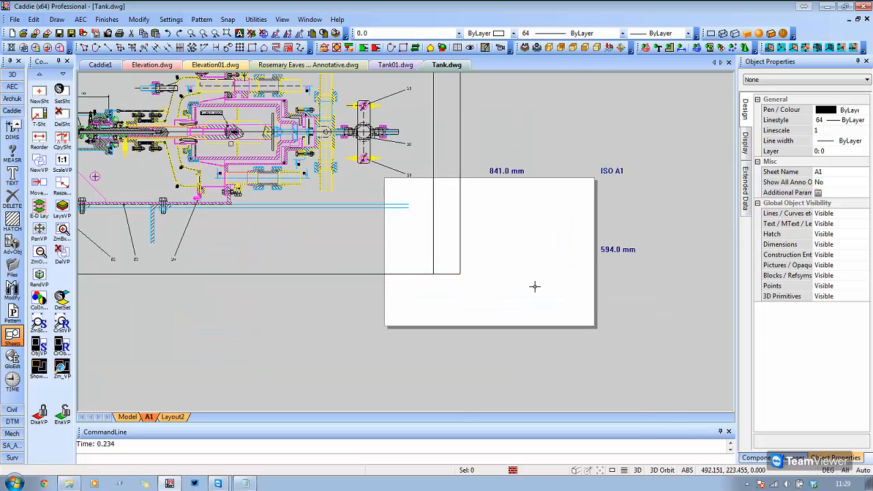
{"action": "mouse_move", "coordinate": [459, 315]}
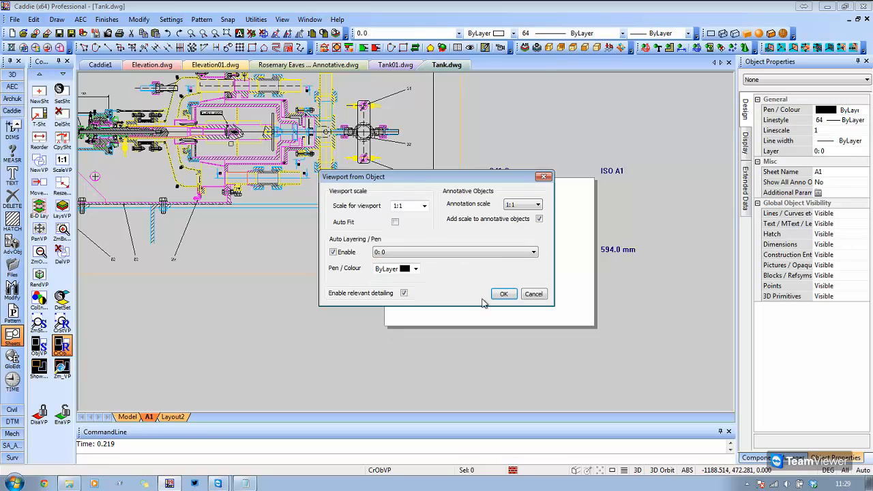
{"action": "left_click", "coordinate": [423, 204]}
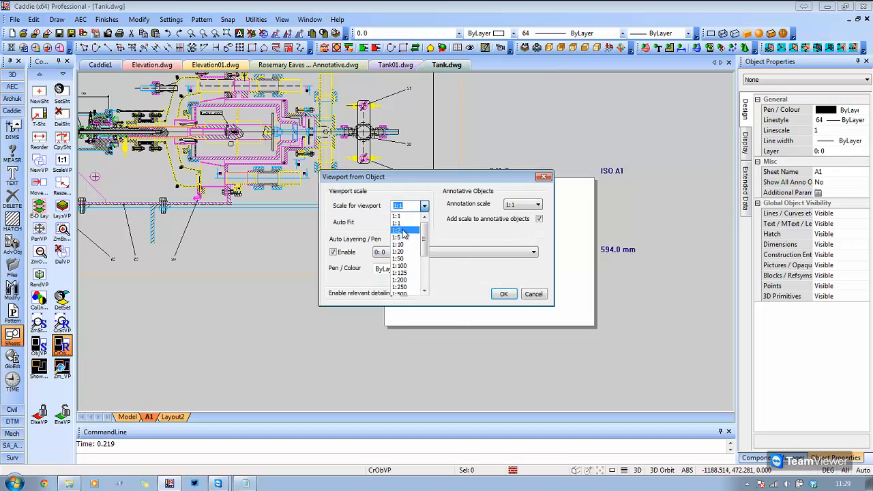
{"action": "left_click", "coordinate": [398, 230]}
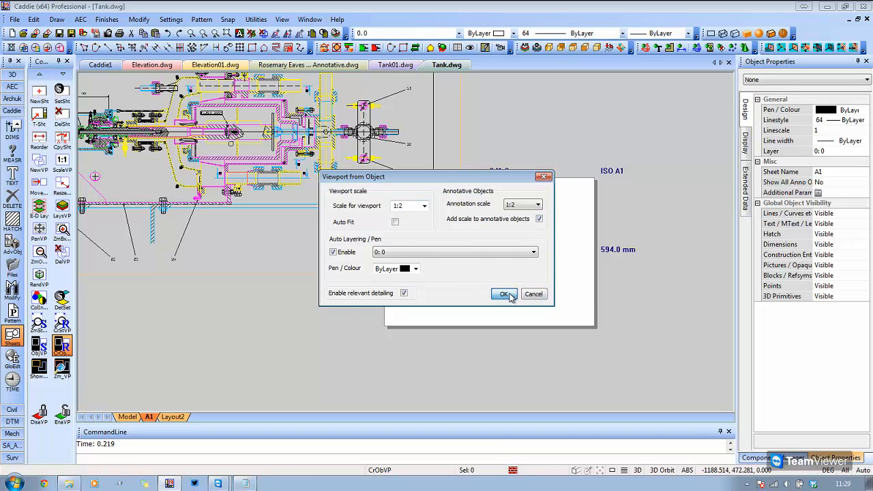
{"action": "left_click", "coordinate": [504, 295]}
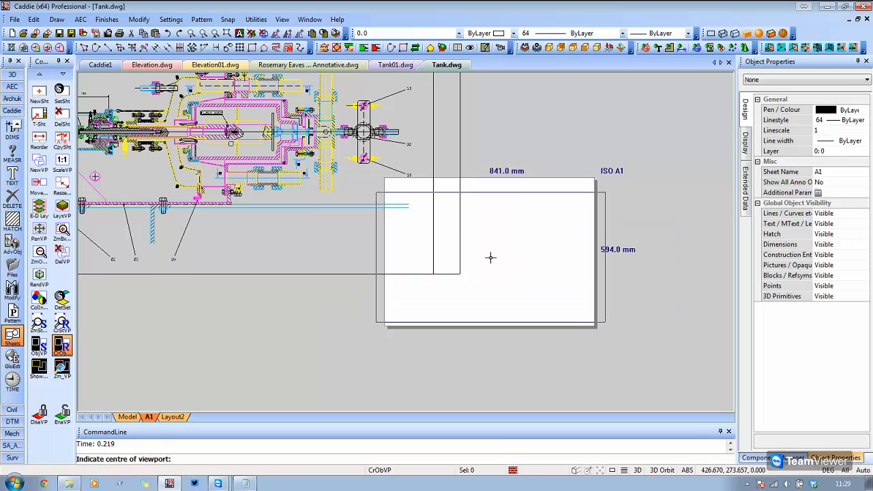
{"action": "left_click", "coordinate": [491, 258]}
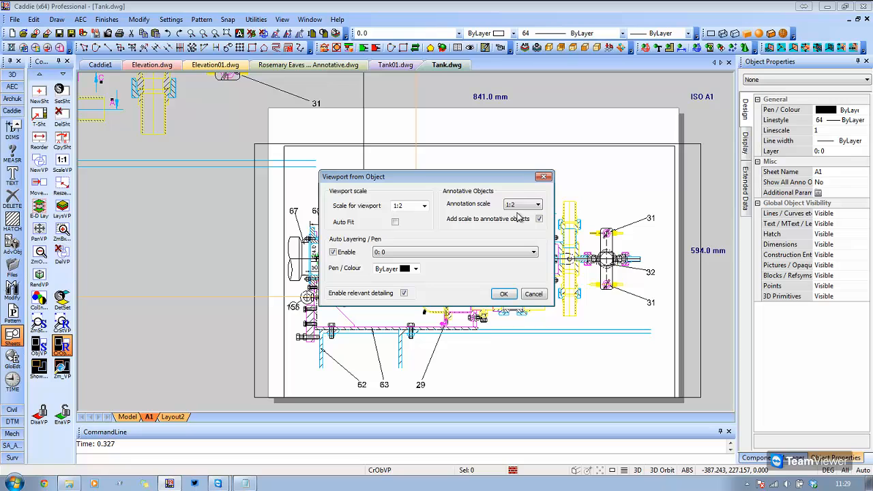
Create a second tank viewport at a smaller scale and place it below the 1:2 viewport
{"action": "left_click", "coordinate": [424, 204]}
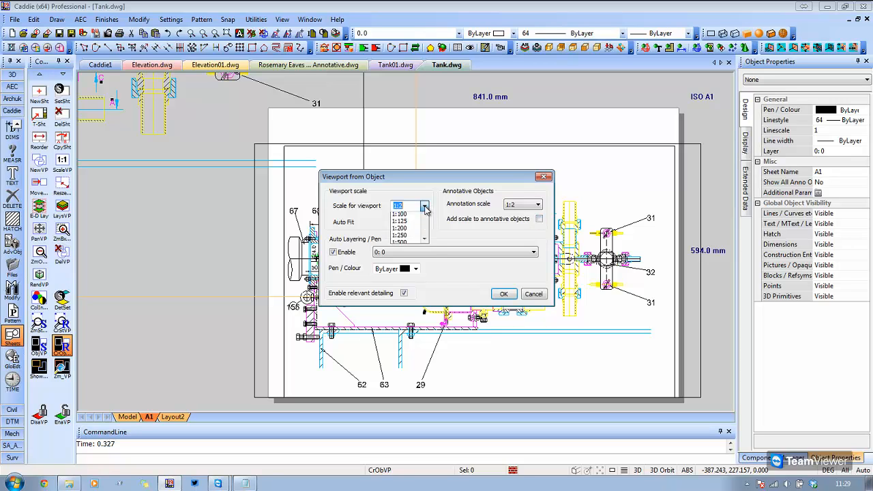
{"action": "left_click", "coordinate": [503, 294]}
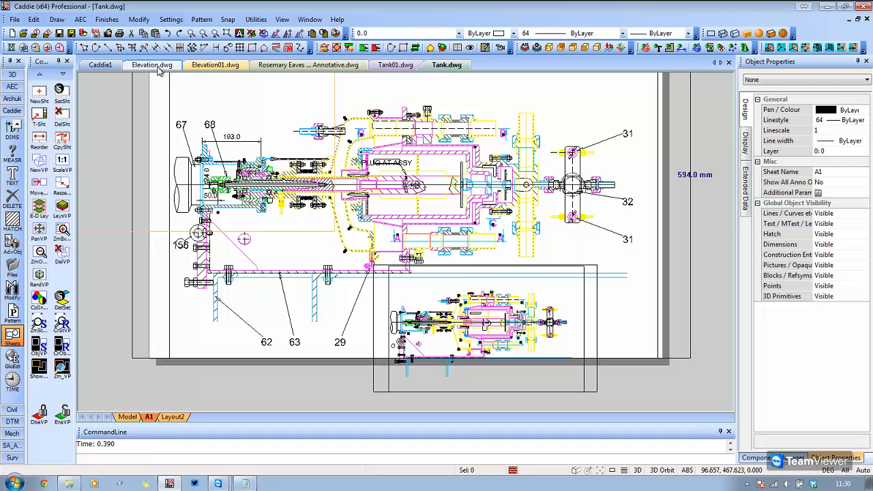
Return to Elevation.dwg and make the Elevation text annotative
{"action": "left_click", "coordinate": [153, 66]}
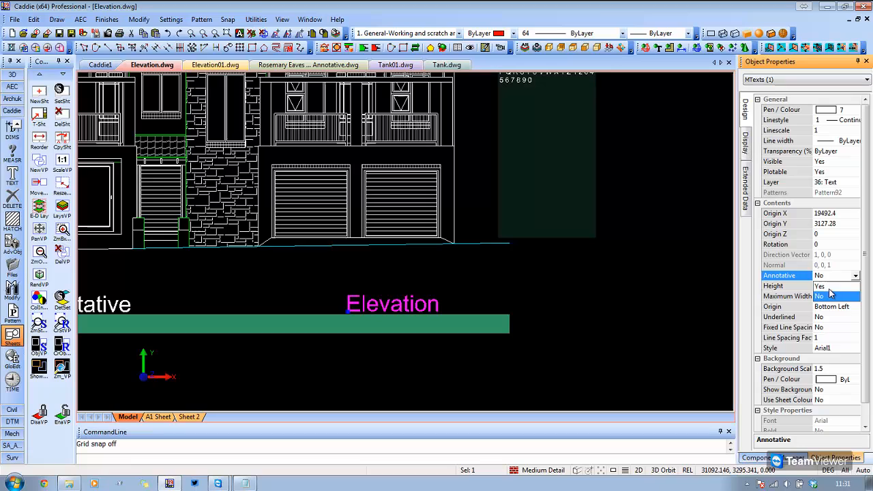
{"action": "left_click", "coordinate": [835, 276]}
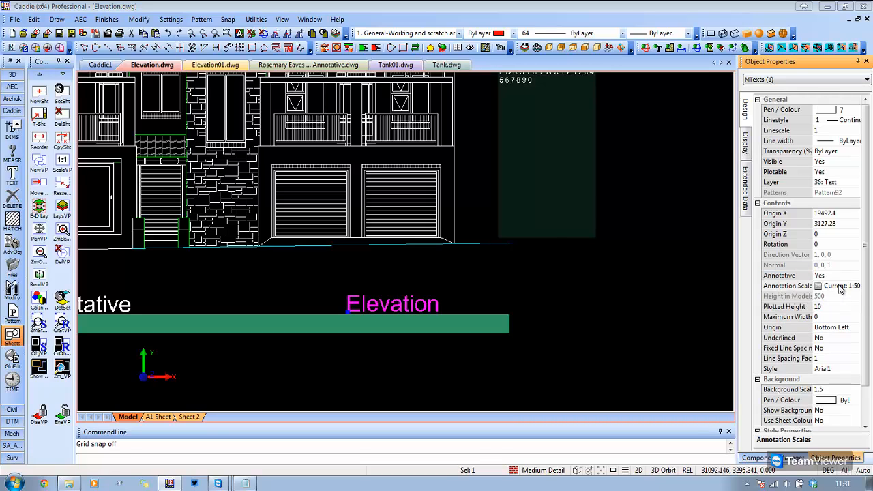
{"action": "left_click", "coordinate": [824, 287]}
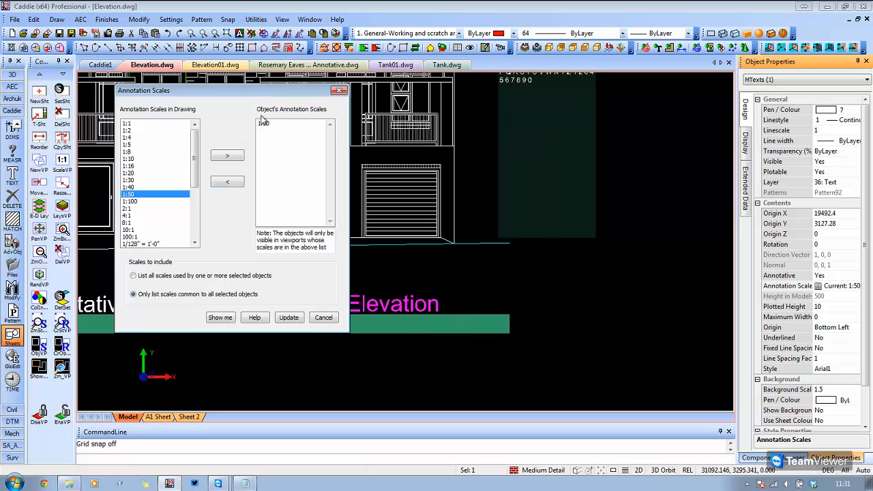
Update the text's annotation scales to 1:100 only, adding 1:100 and removing 1:50
{"action": "left_click", "coordinate": [227, 155]}
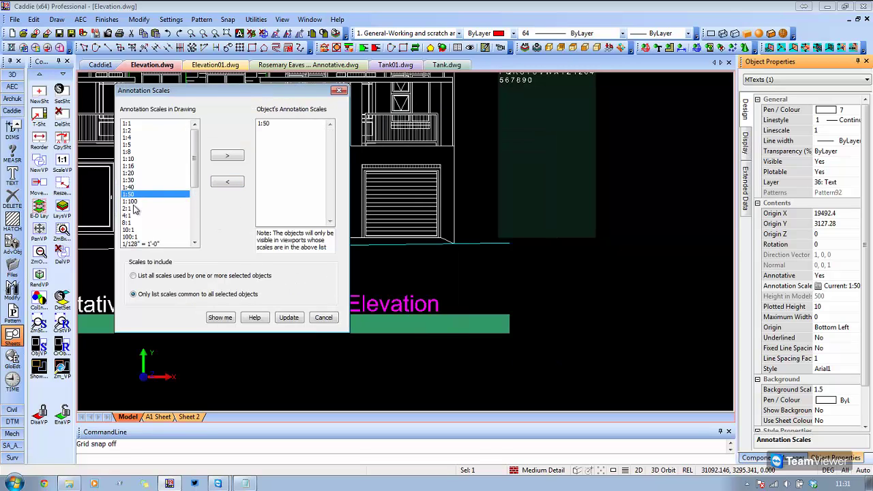
{"action": "left_click", "coordinate": [226, 156]}
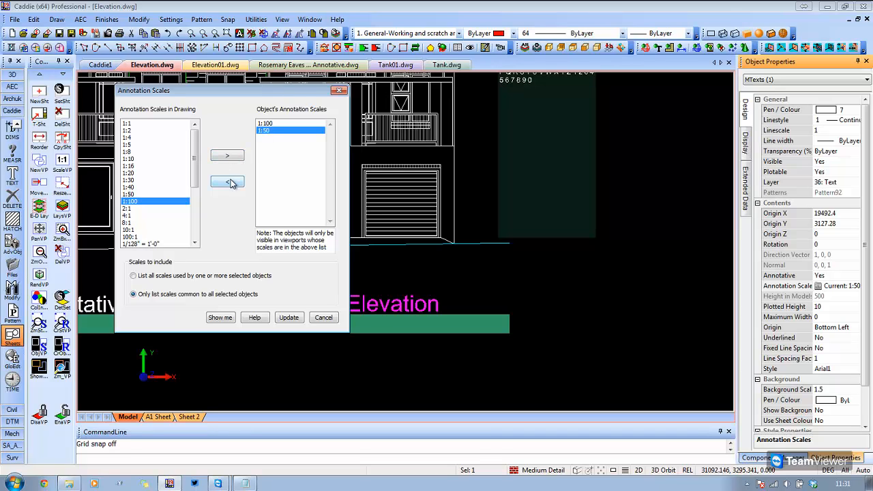
{"action": "left_click", "coordinate": [226, 182]}
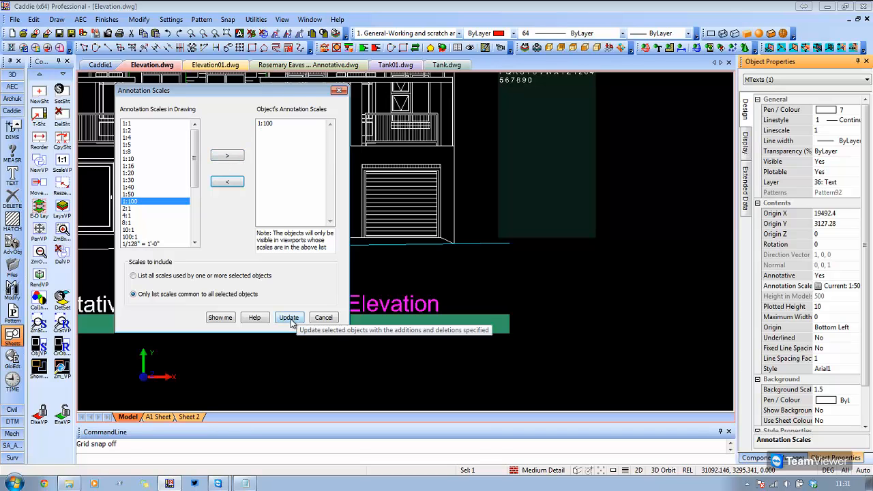
{"action": "left_click", "coordinate": [290, 316]}
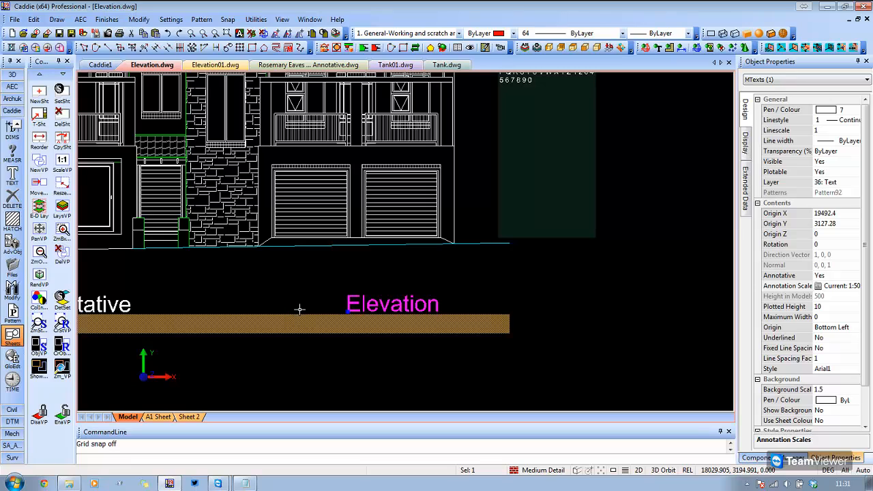
{"action": "mouse_move", "coordinate": [336, 322]}
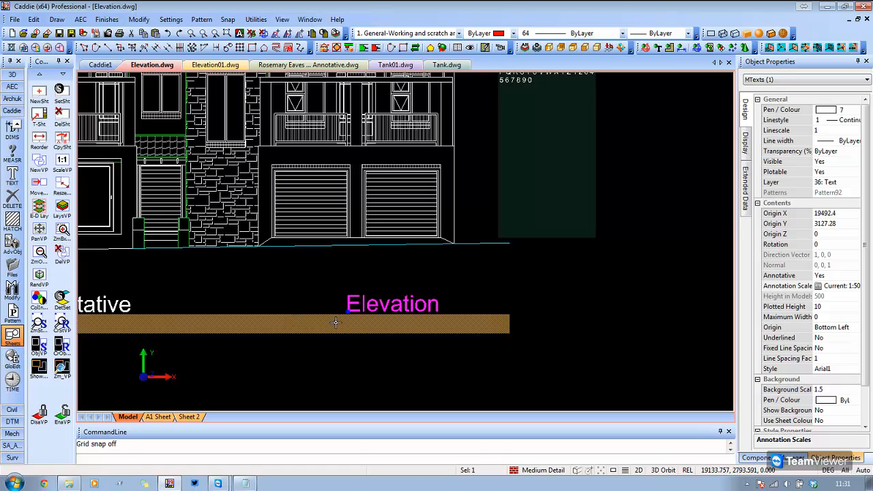